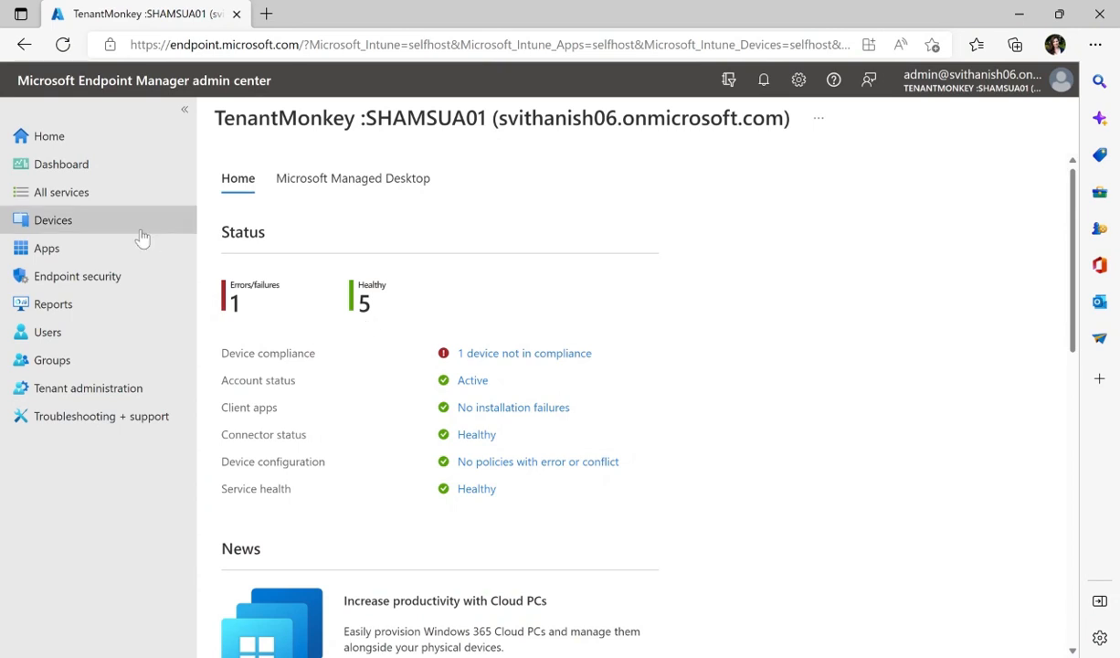
Go to Devices > Enroll devices and scroll the Windows enrollment options.
{"action": "left_click", "coordinate": [52, 220]}
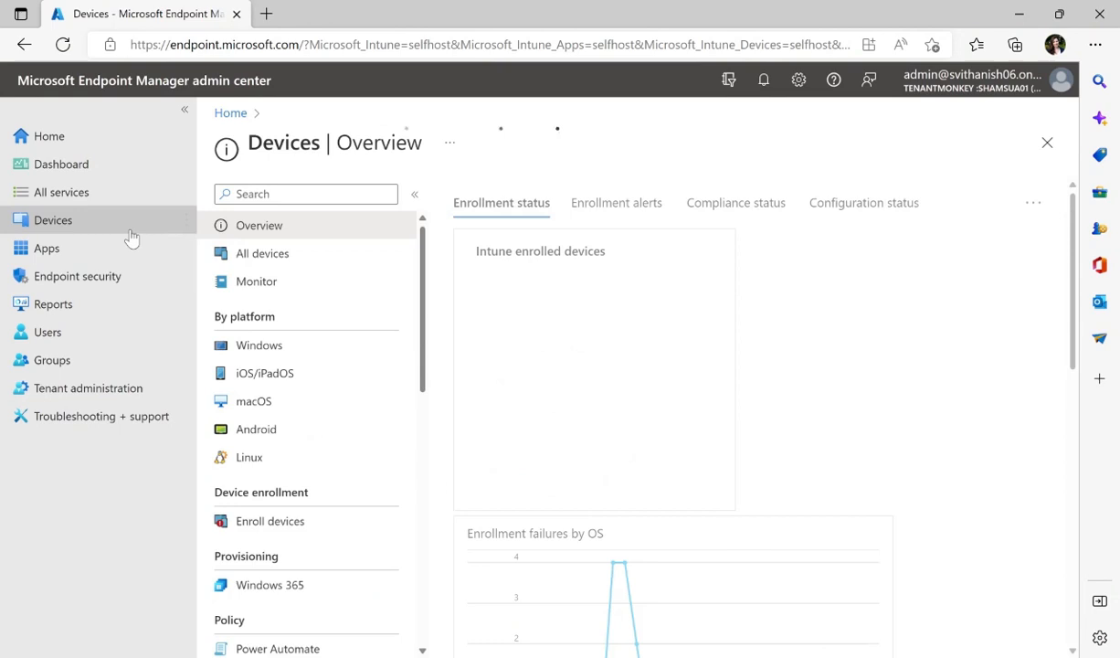
{"action": "left_click", "coordinate": [270, 521]}
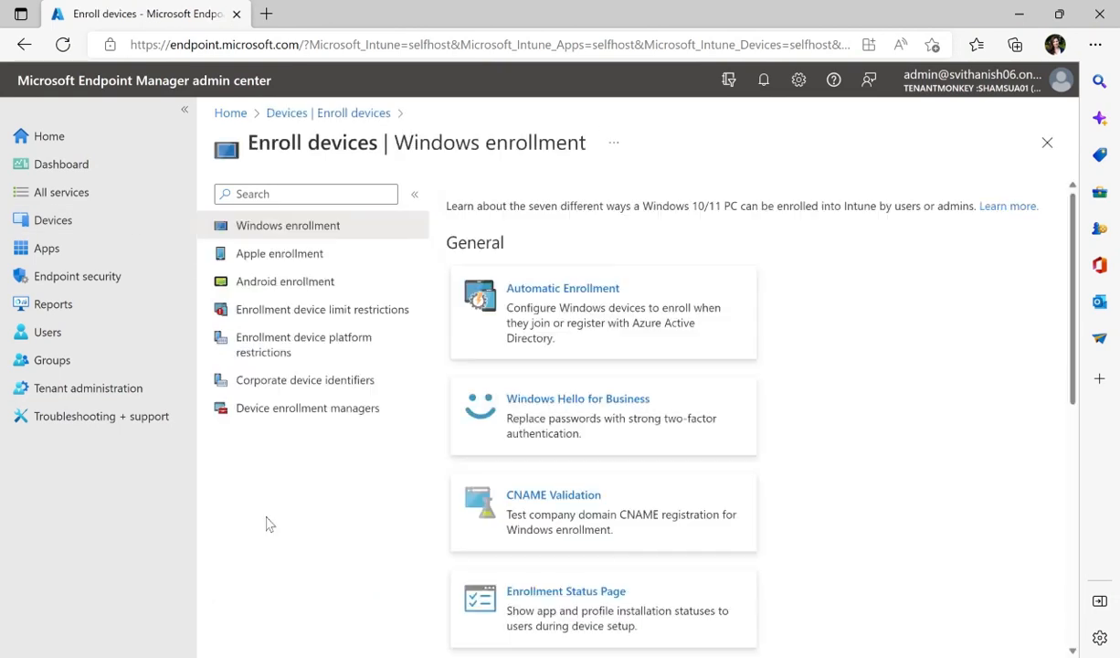
{"action": "scroll", "scroll_direction": "down", "scroll_amount": 3}
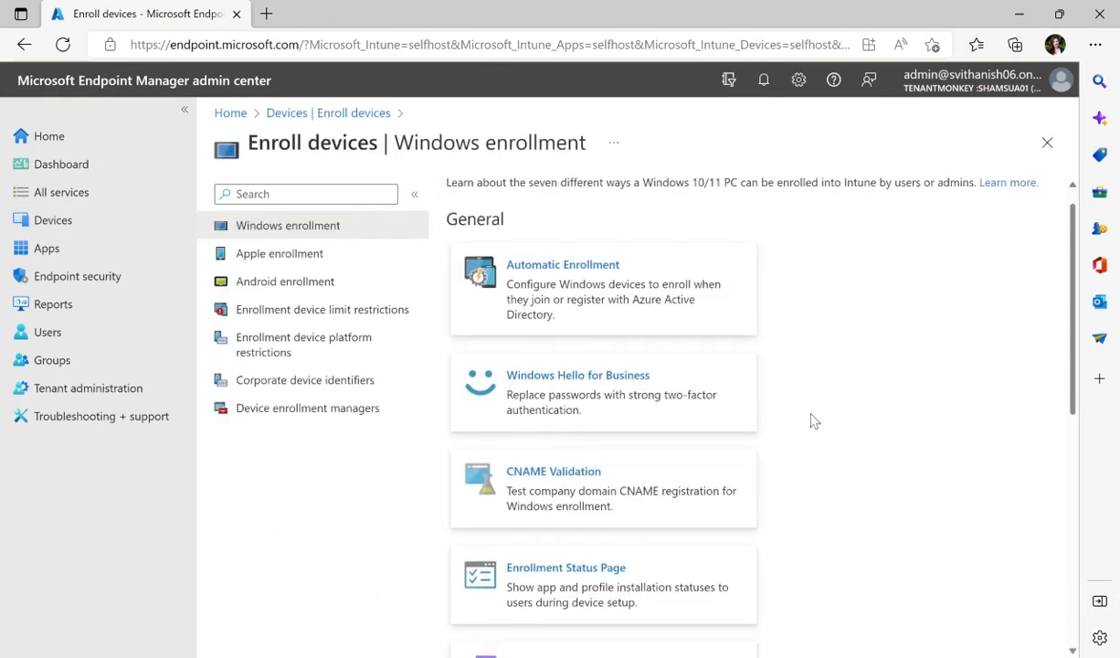
{"action": "scroll", "scroll_direction": "down", "scroll_amount": 3}
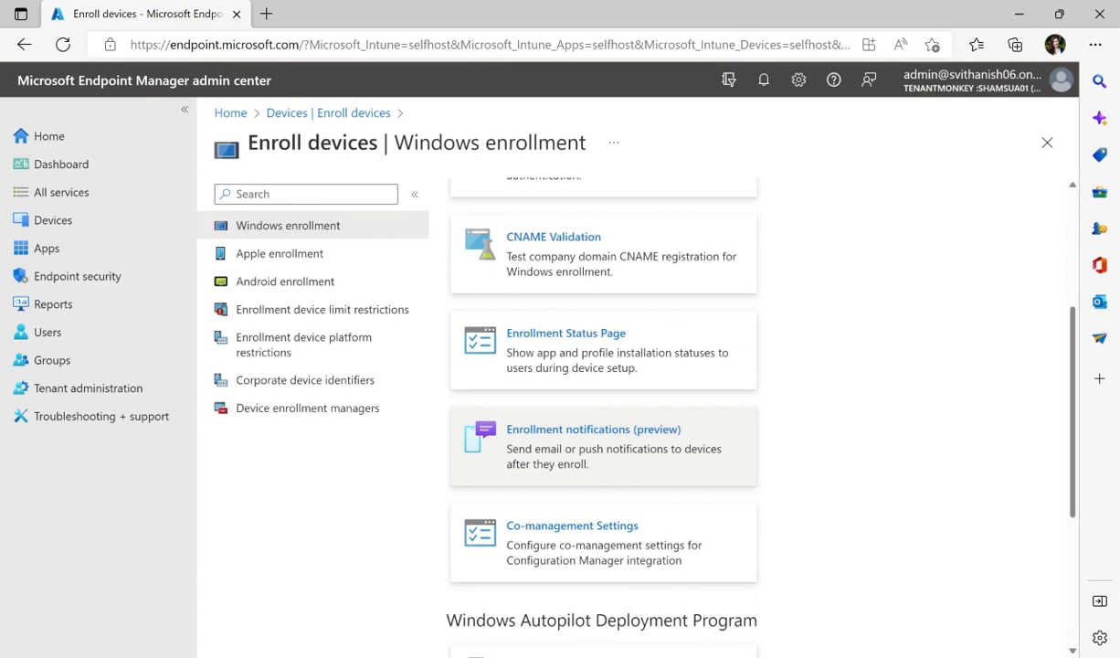
{"action": "mouse_move", "coordinate": [701, 448]}
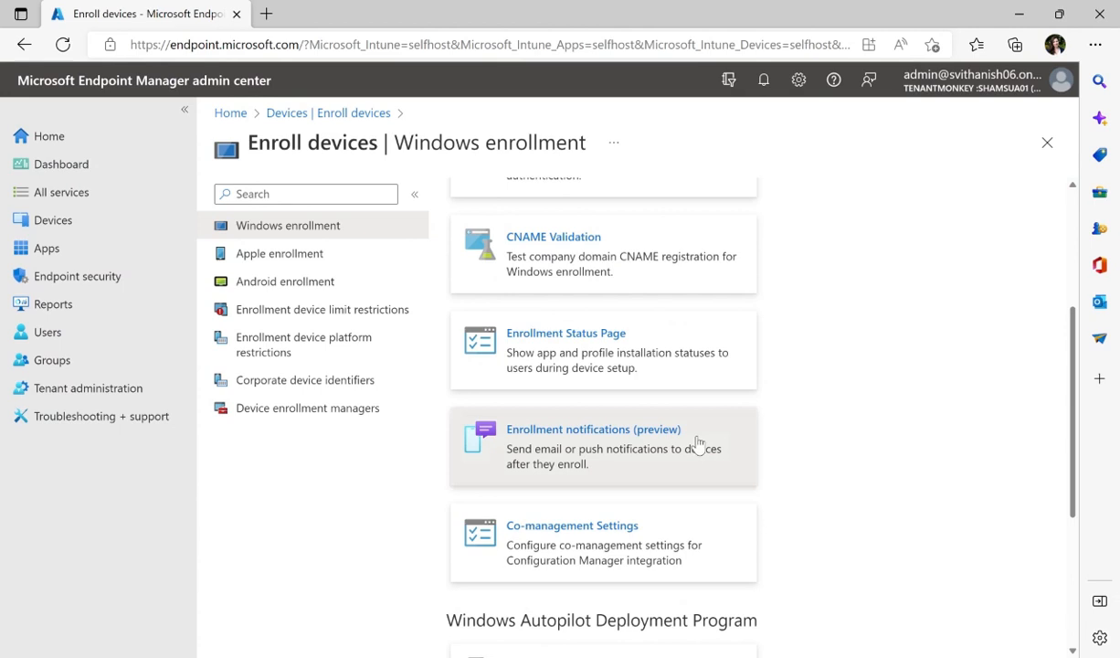
Open the Windows Enrollment notifications (preview) page.
{"action": "left_click", "coordinate": [606, 430]}
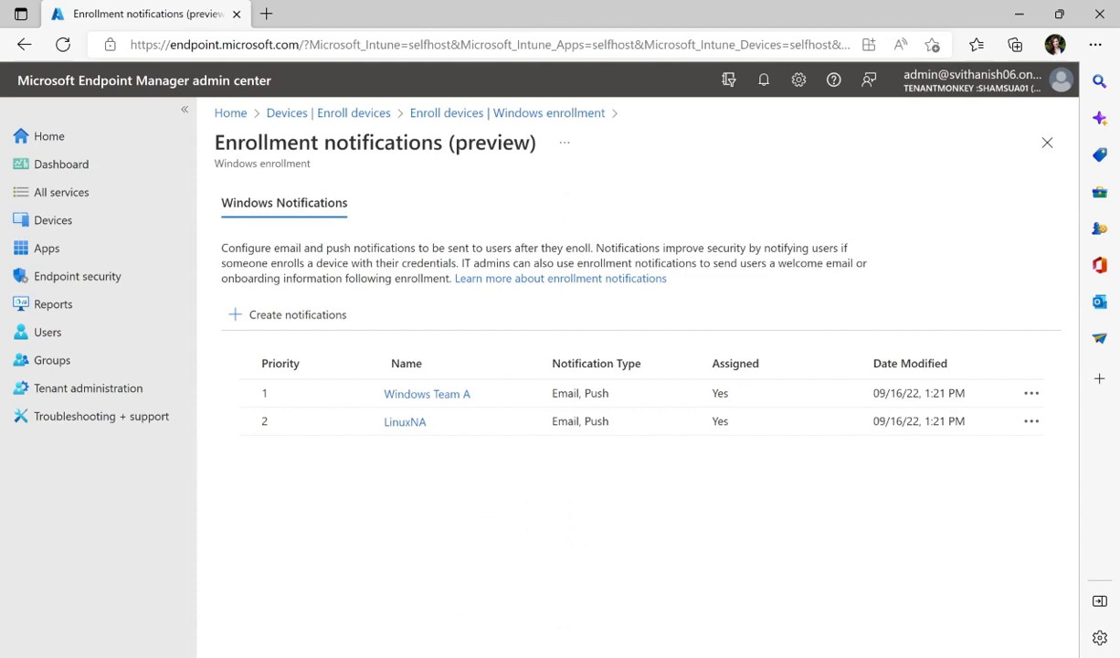
{"action": "mouse_move", "coordinate": [439, 474]}
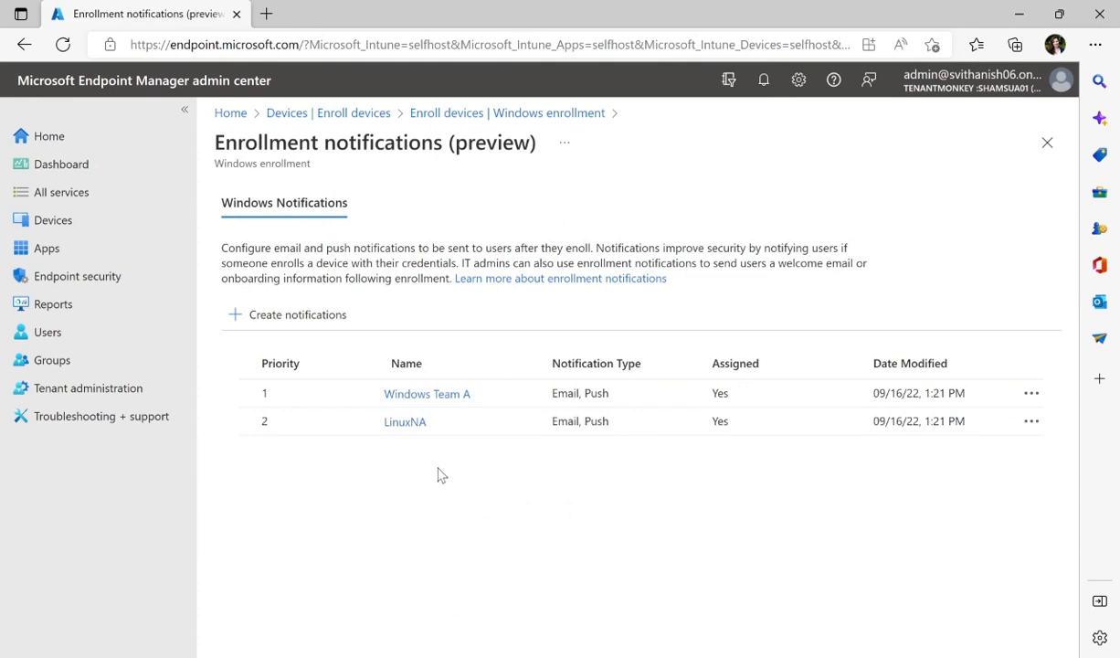
{"action": "mouse_move", "coordinate": [290, 322]}
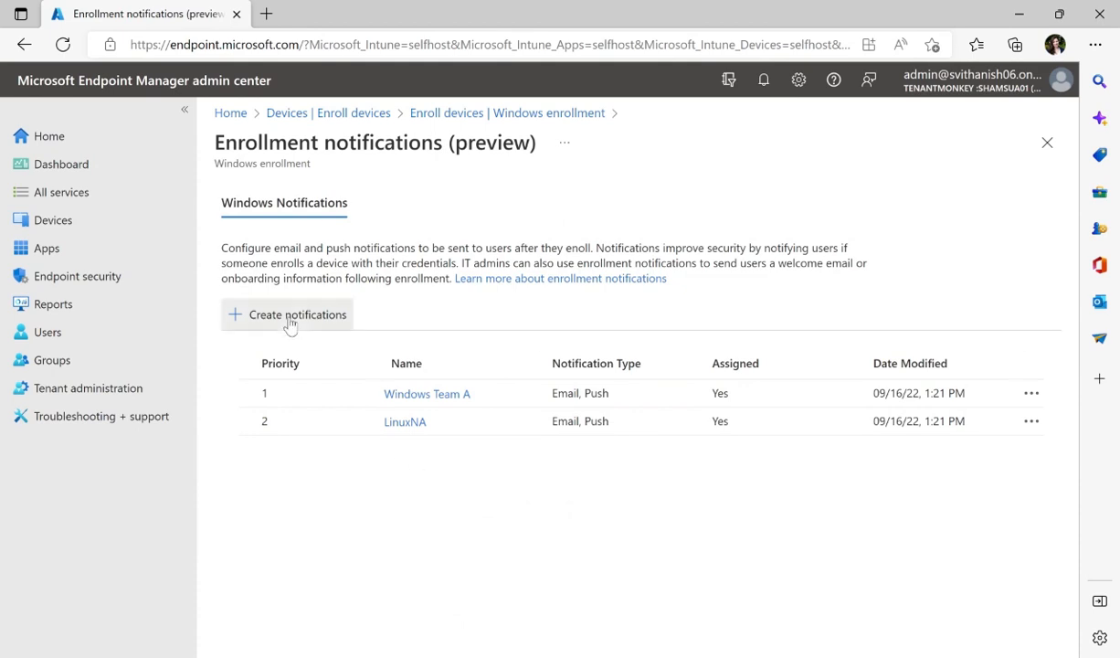
Create a notification named 'New enrollments' with a user-verification description, then continue.
{"action": "left_click", "coordinate": [296, 314]}
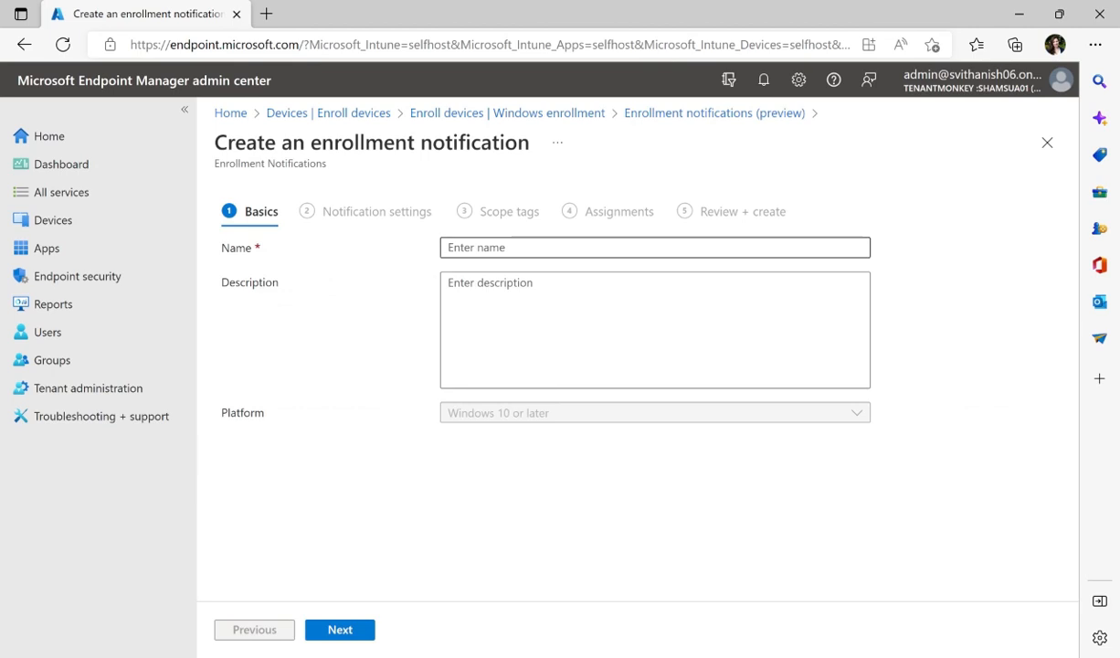
{"action": "left_click", "coordinate": [655, 247]}
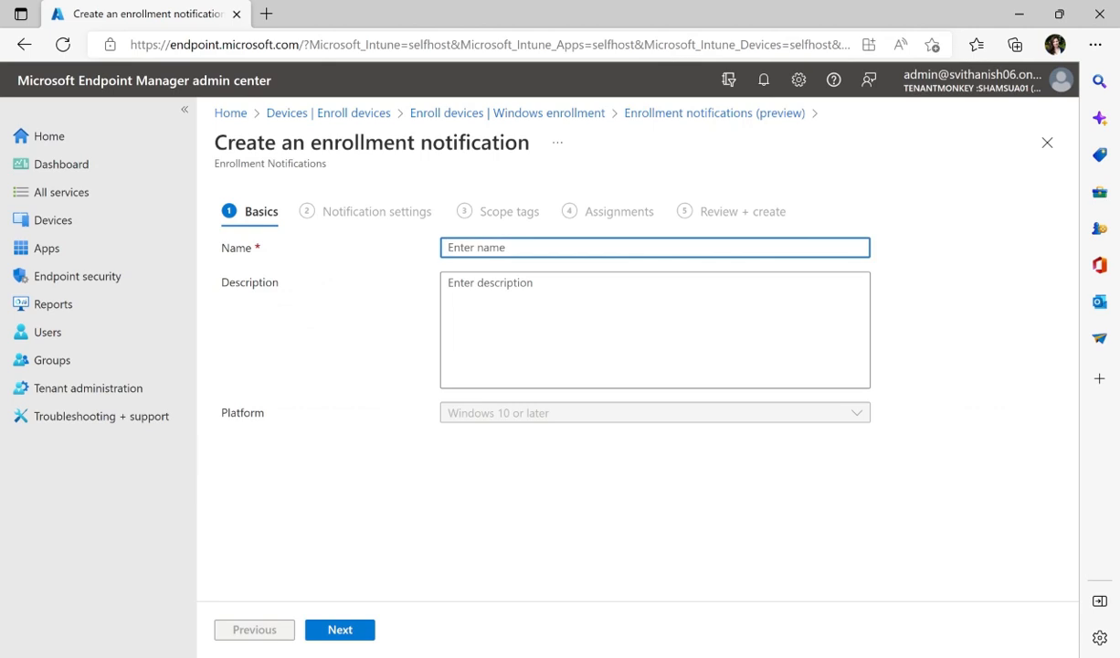
{"action": "type", "text": "New enrollm"}
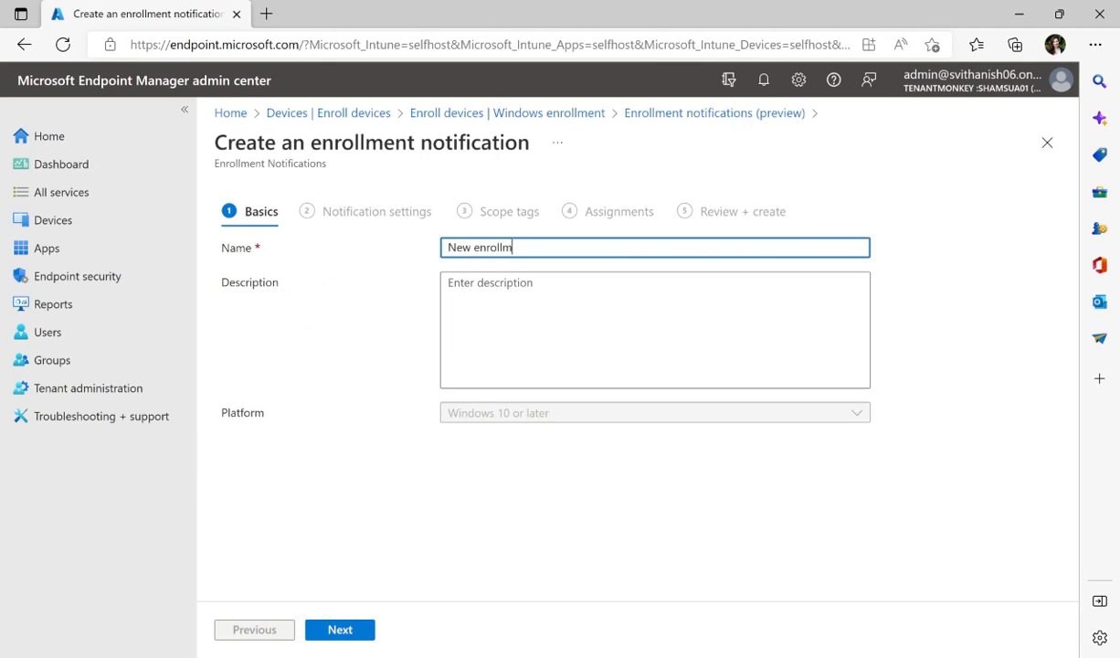
{"action": "type", "text": "ents"}
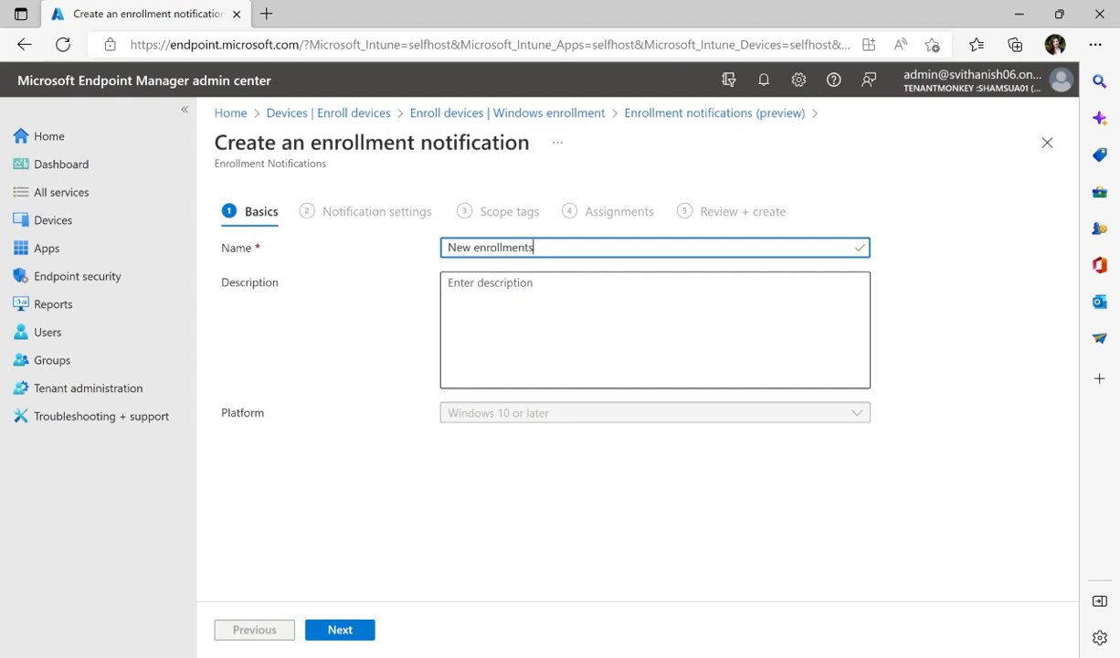
{"action": "type", "text": "Have"}
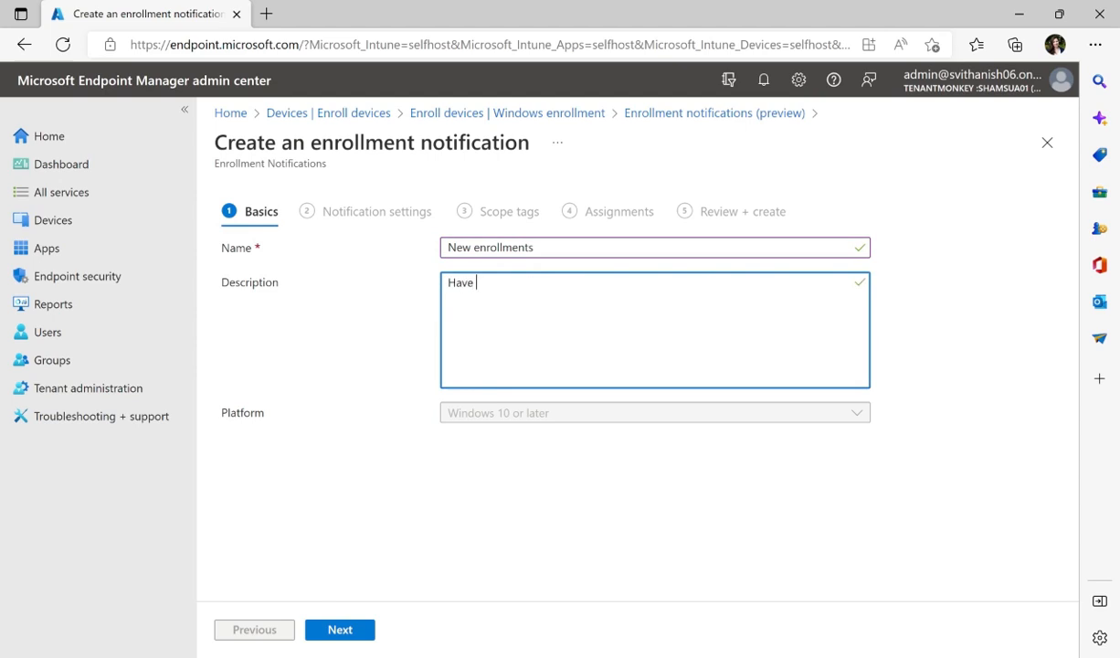
{"action": "type", "text": "users verify their new device enrollments"}
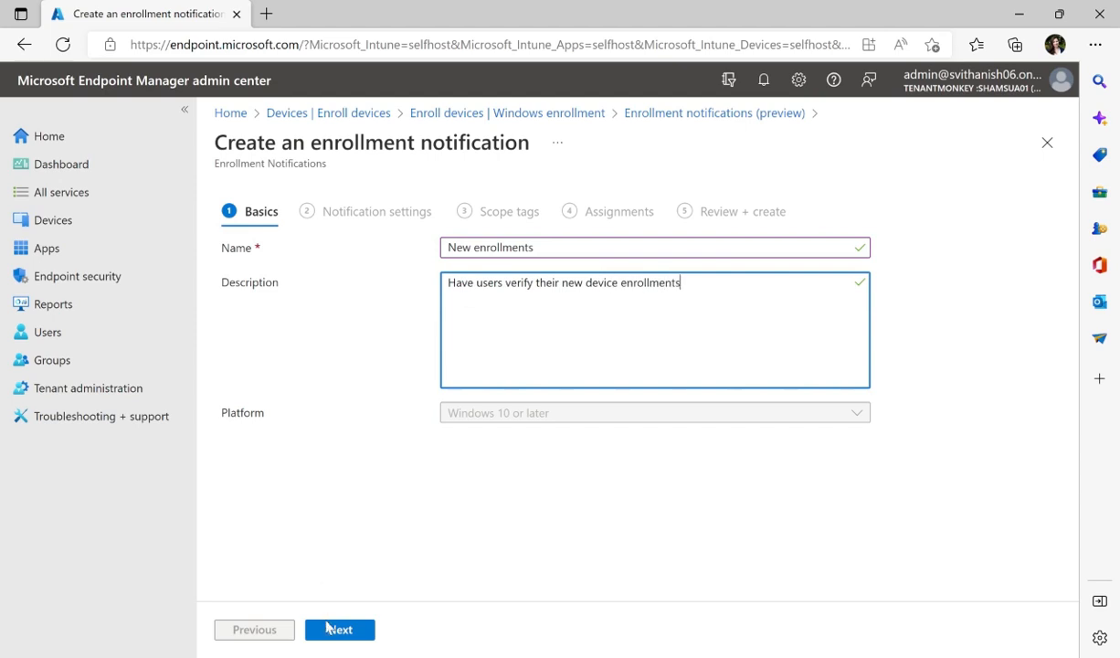
{"action": "left_click", "coordinate": [339, 628]}
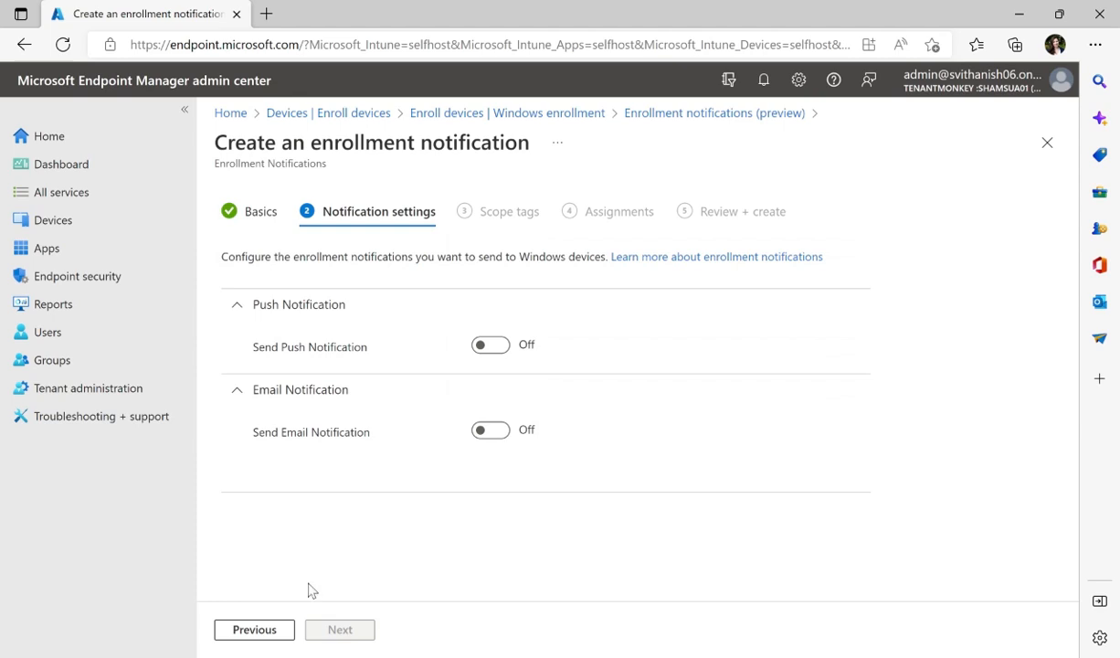
{"action": "mouse_move", "coordinate": [489, 344]}
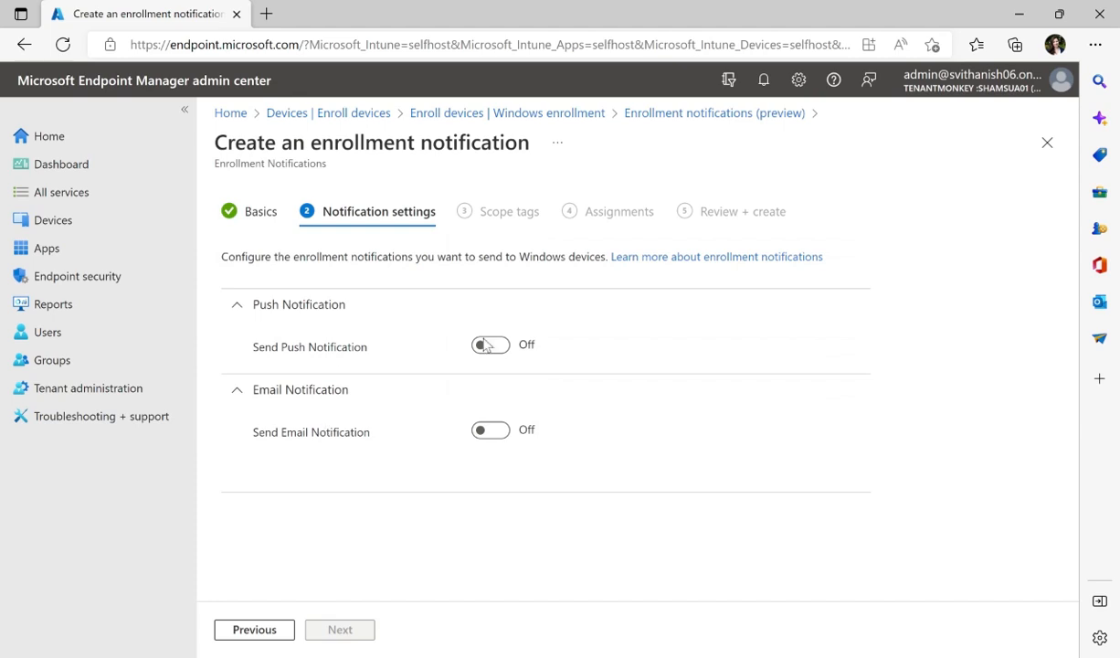
Turn on push notifications with subject 'New enrollment - please verify' and its message.
{"action": "left_click", "coordinate": [489, 346]}
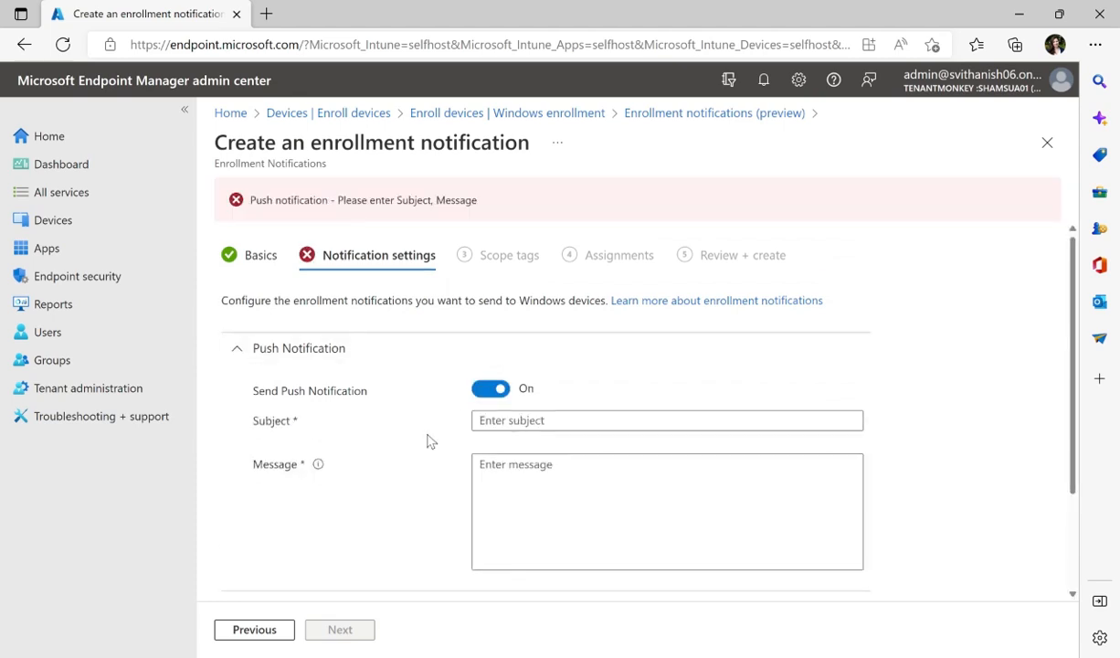
{"action": "scroll", "scroll_direction": "down", "scroll_amount": 3}
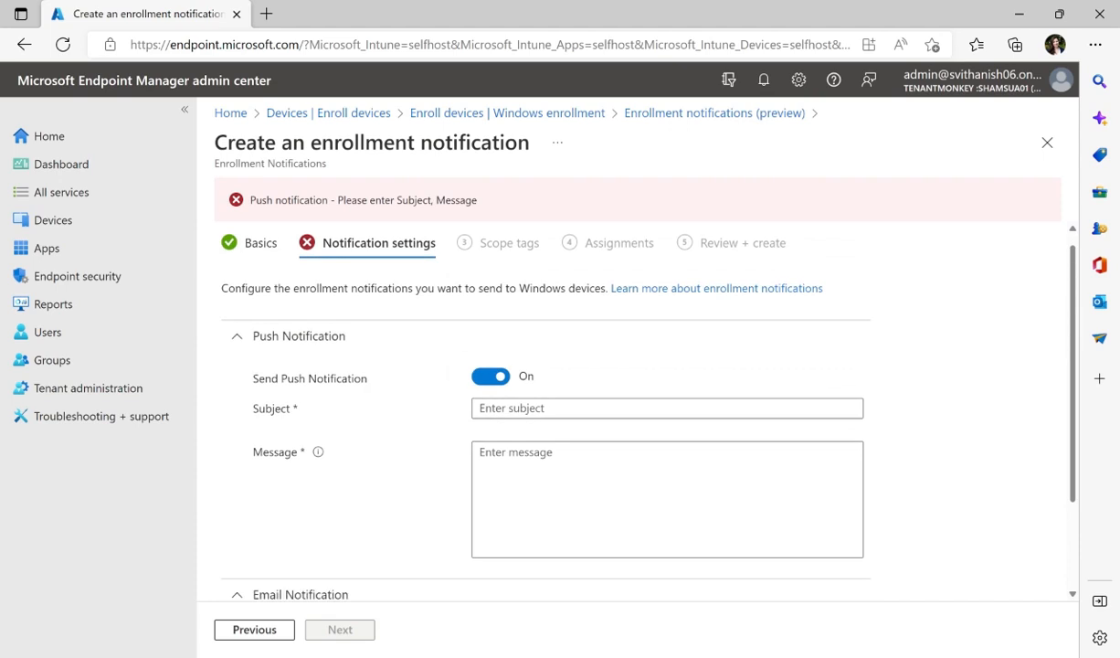
{"action": "scroll", "scroll_direction": "down", "scroll_amount": 3}
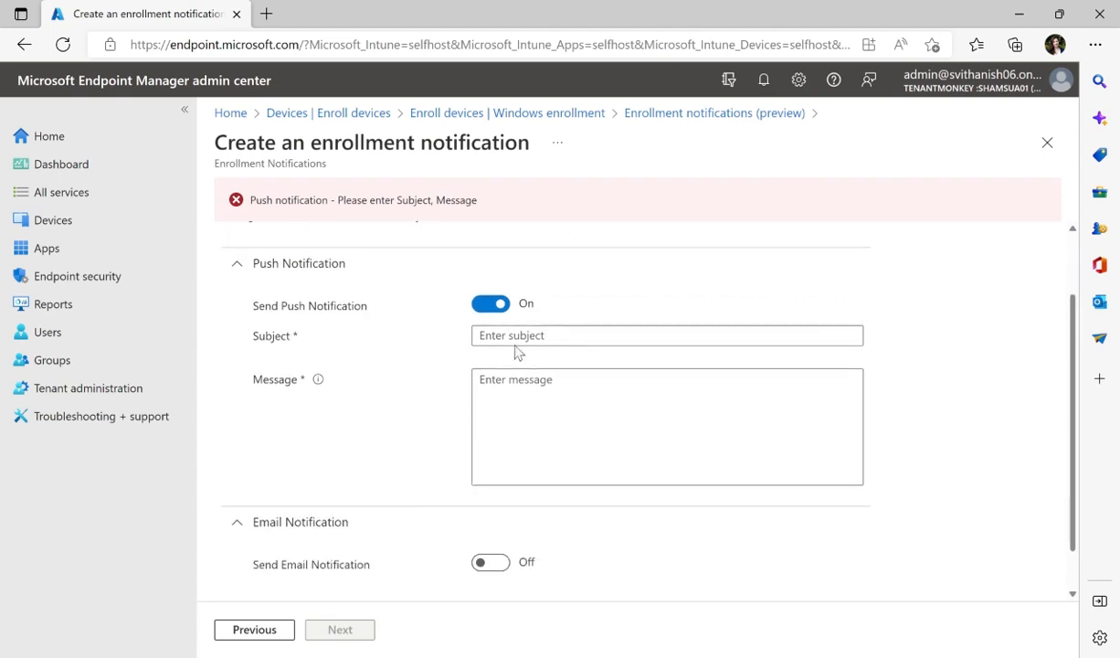
{"action": "left_click", "coordinate": [666, 336]}
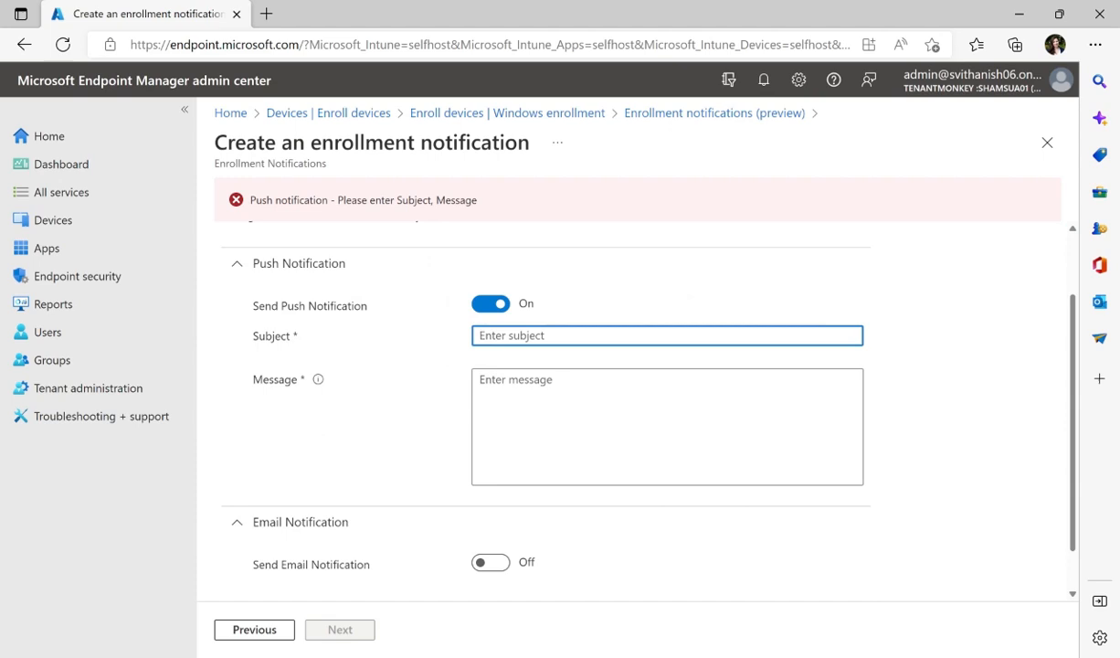
{"action": "type", "text": "New enrolm"}
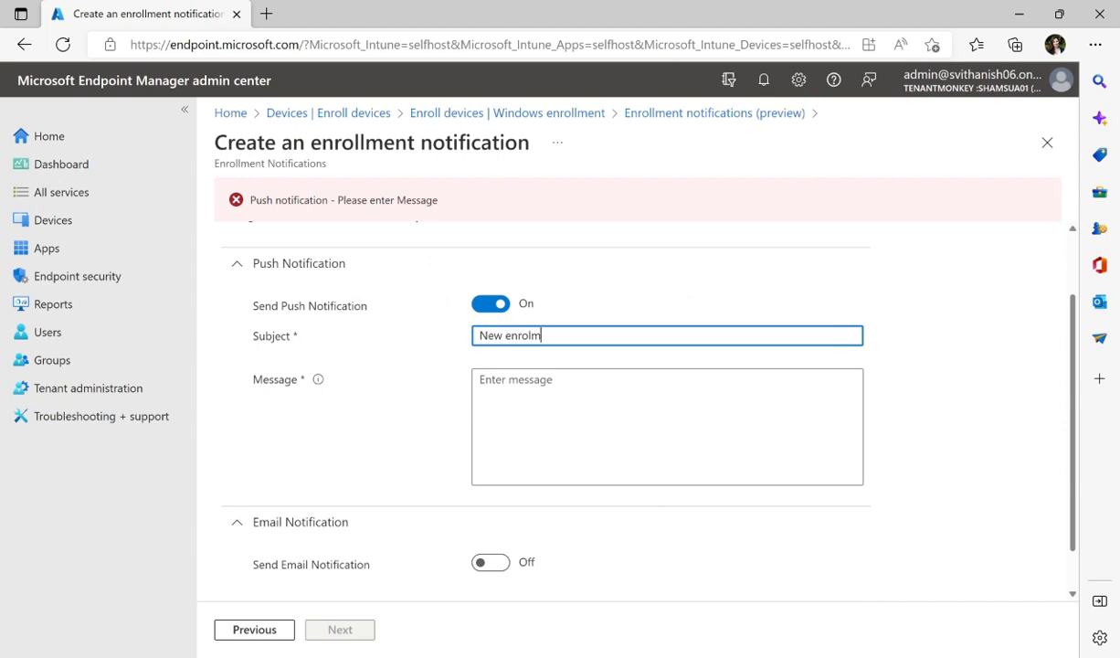
{"action": "key", "text": "Backspace"}
{"action": "type", "text": "lment -"}
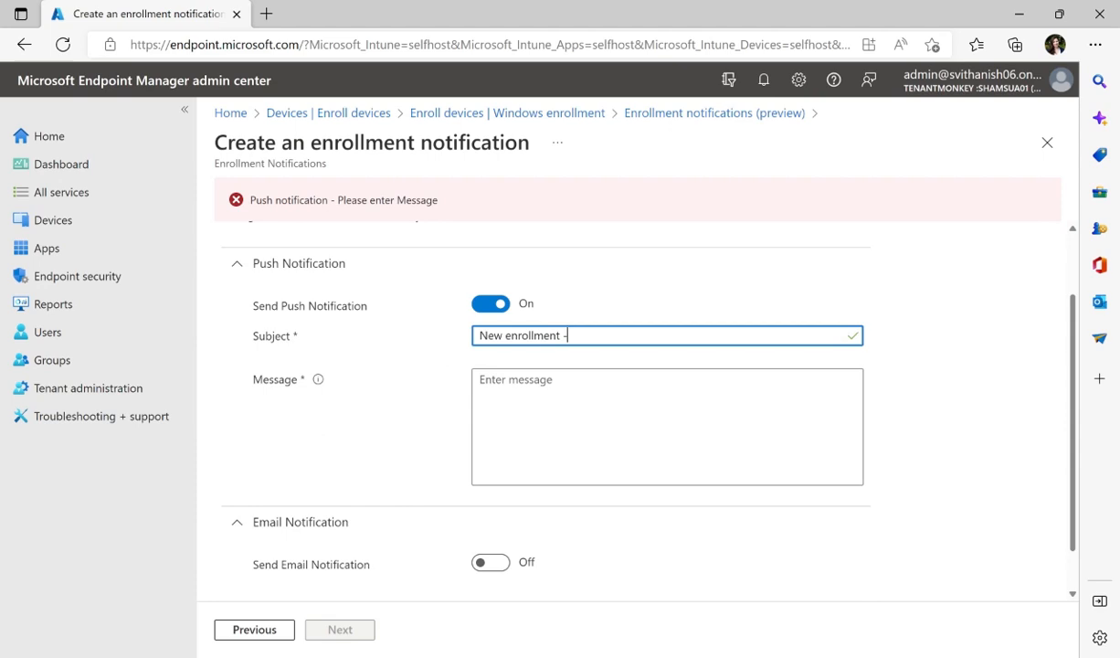
{"action": "type", "text": "please verify"}
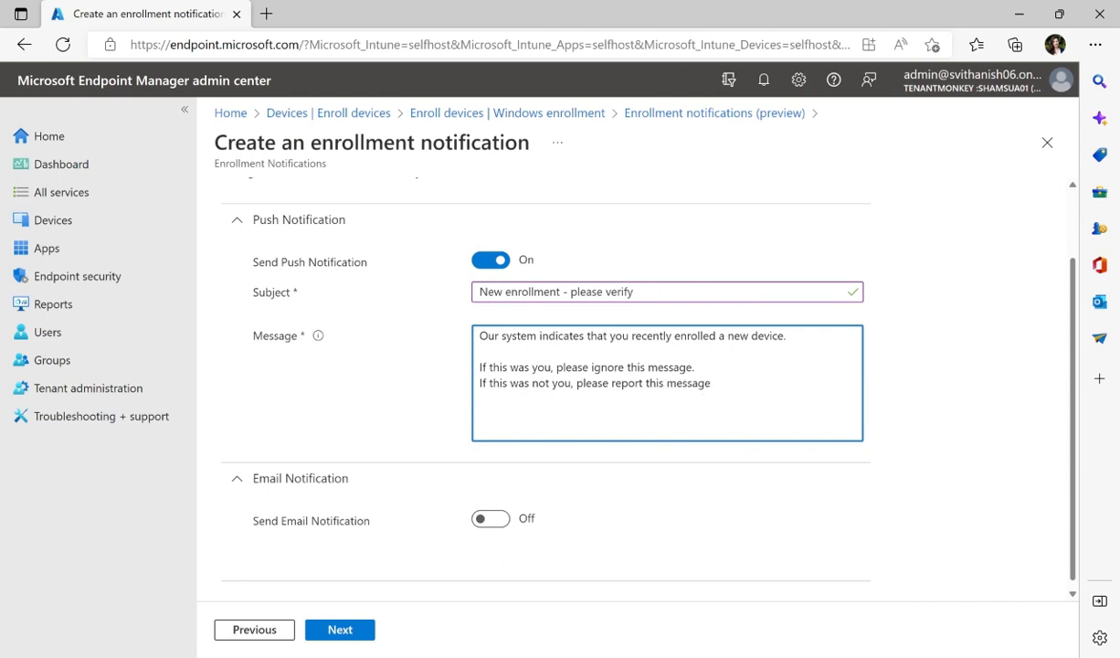
{"action": "scroll", "scroll_direction": "up", "scroll_amount": 3}
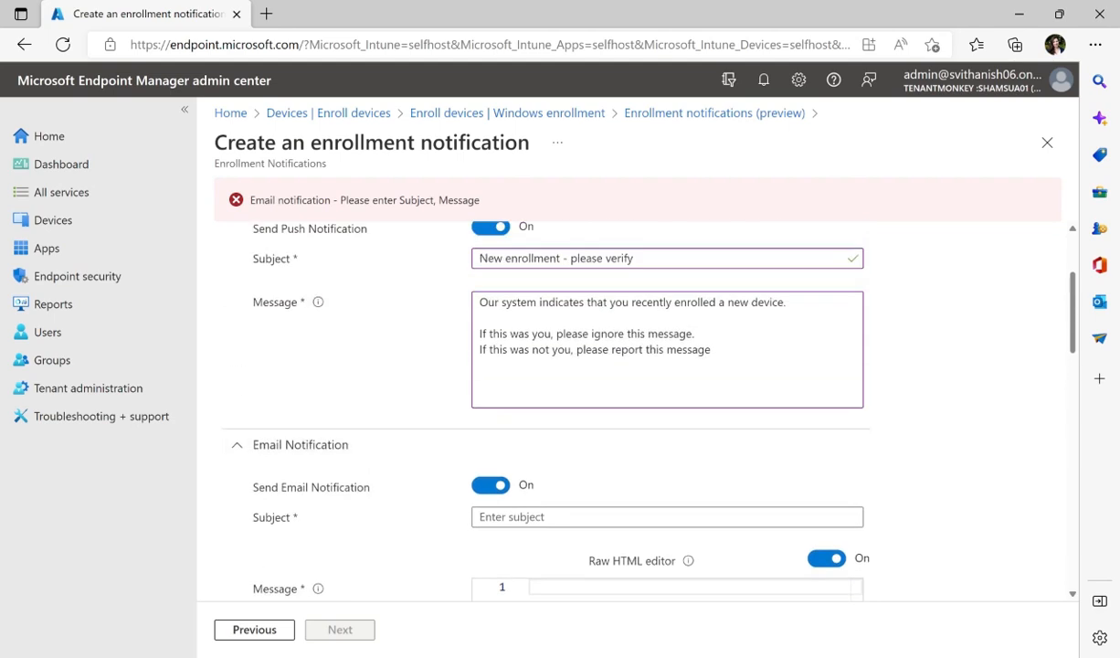
Enter the email subject 'New enrollment -please verify' and scroll toward the message body.
{"action": "left_click", "coordinate": [667, 517]}
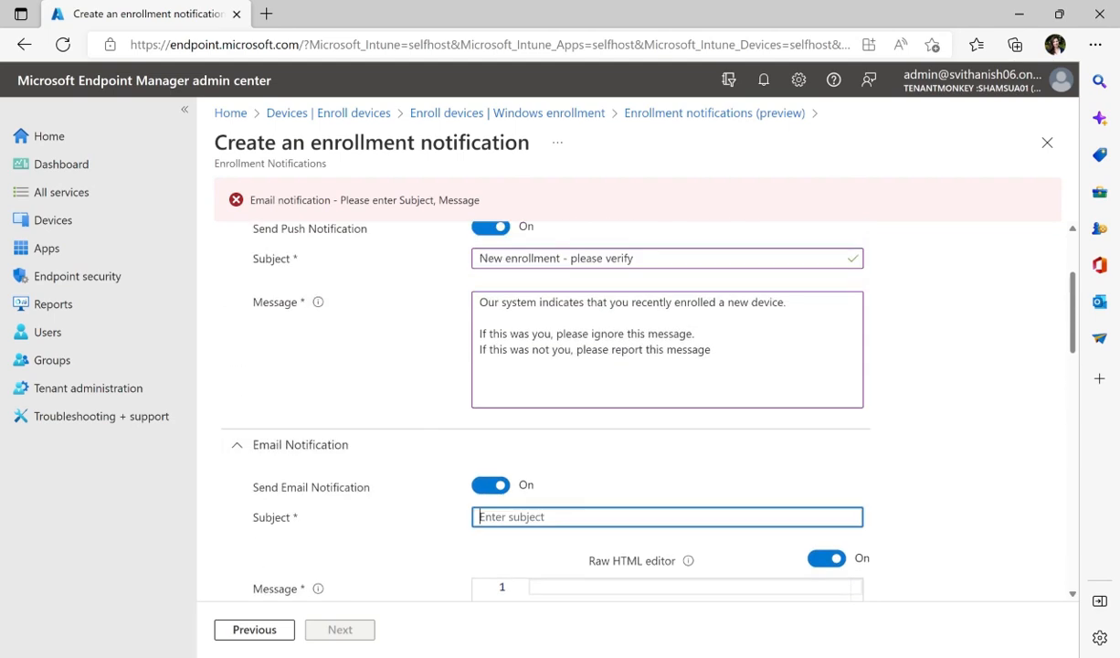
{"action": "type", "text": "New enrollment -please verify"}
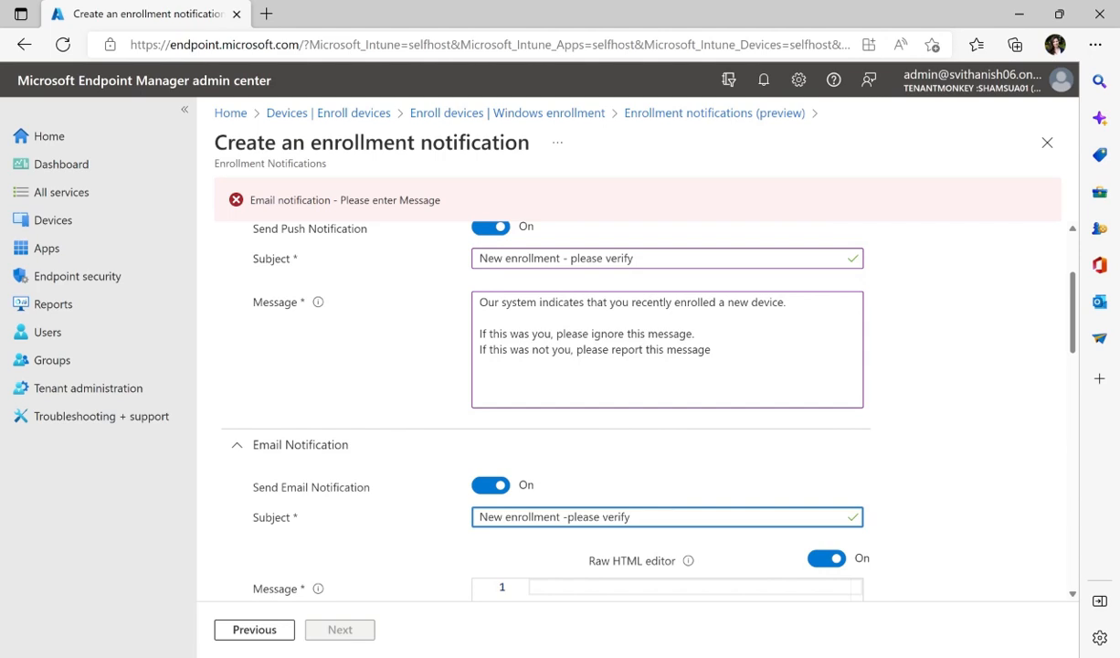
{"action": "scroll", "scroll_direction": "down", "scroll_amount": 3}
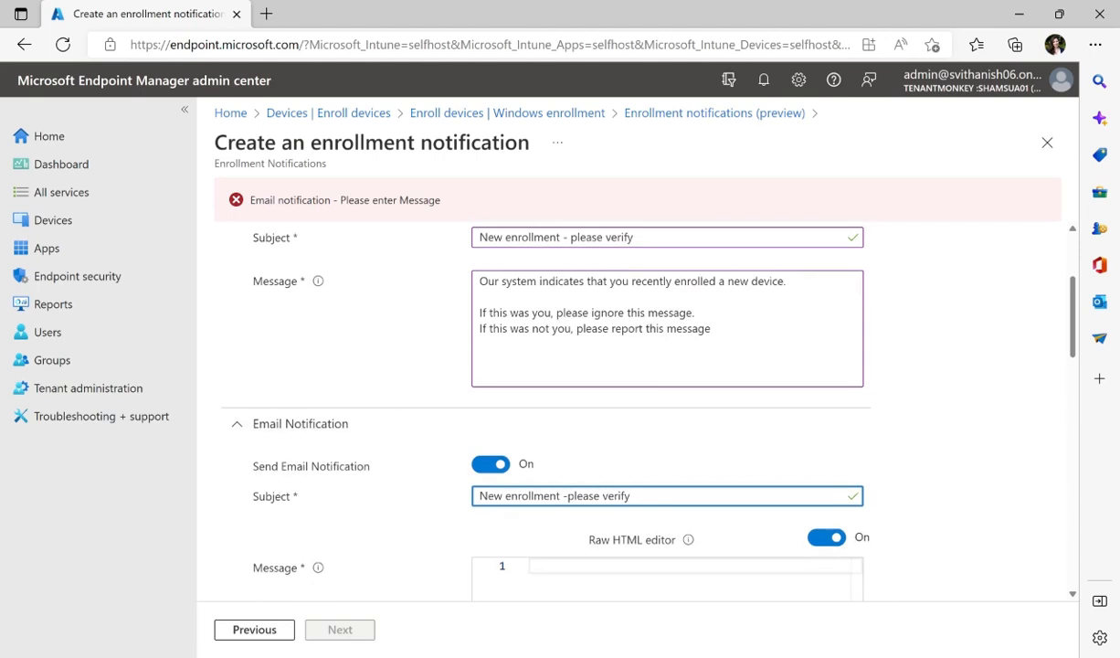
{"action": "scroll", "scroll_direction": "down", "scroll_amount": 3}
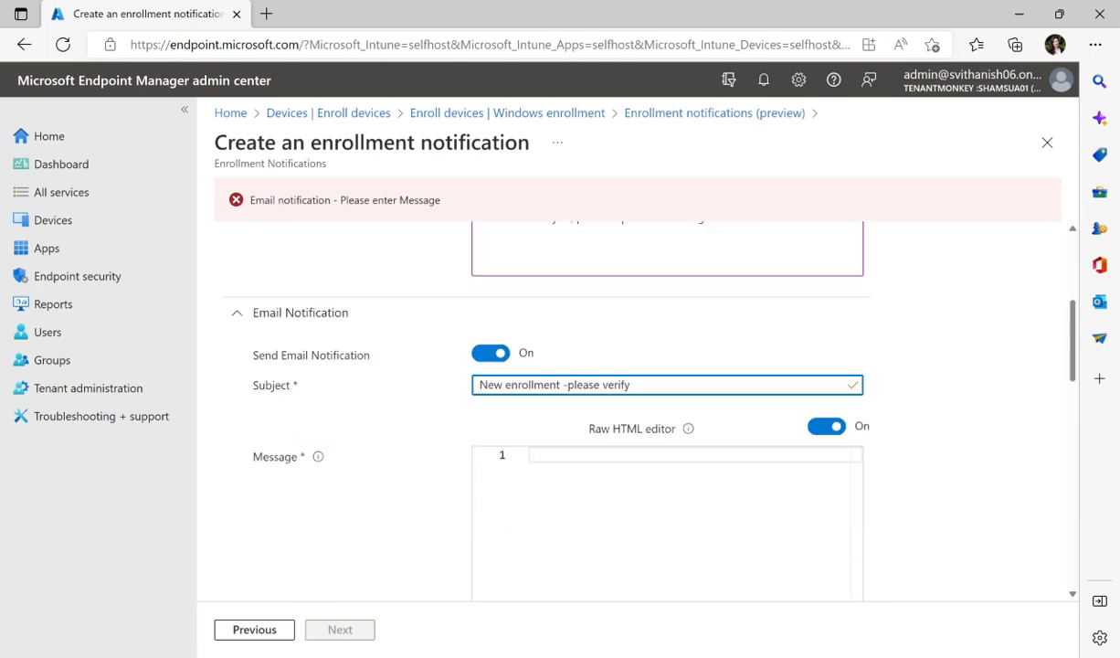
{"action": "scroll", "scroll_direction": "down", "scroll_amount": 3}
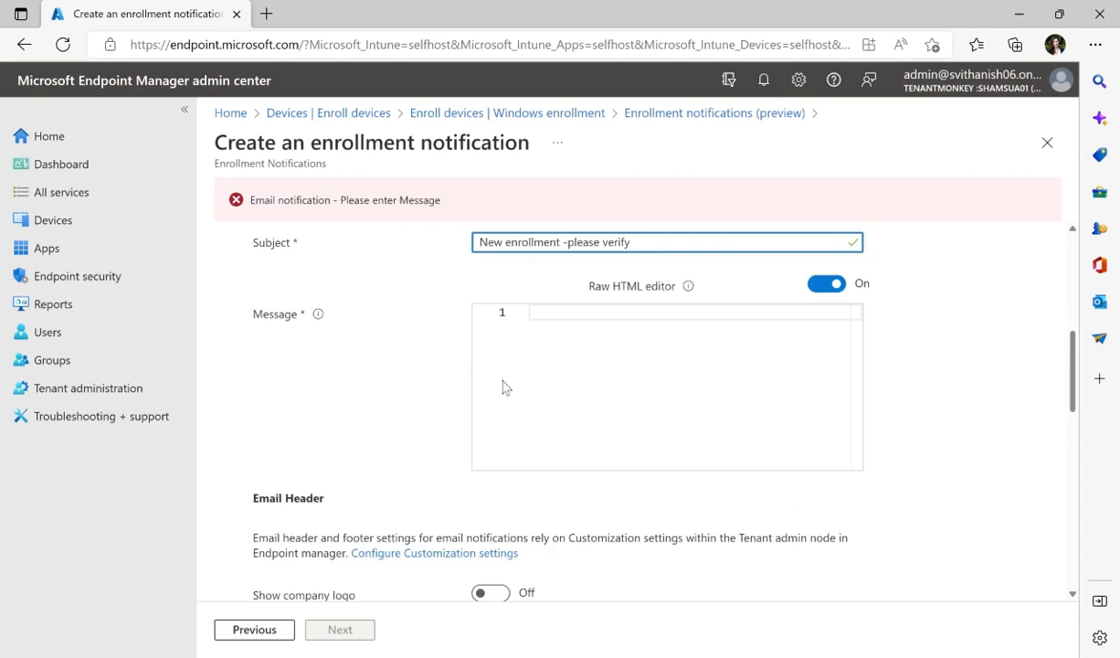
{"action": "mouse_move", "coordinate": [688, 286]}
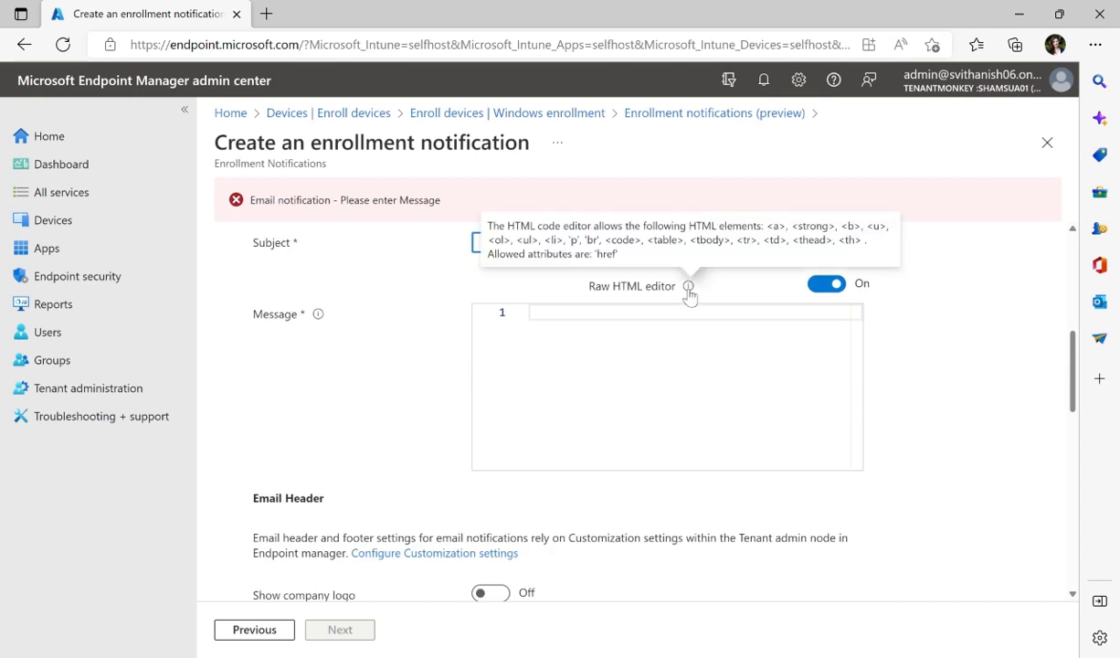
{"action": "mouse_move", "coordinate": [688, 285]}
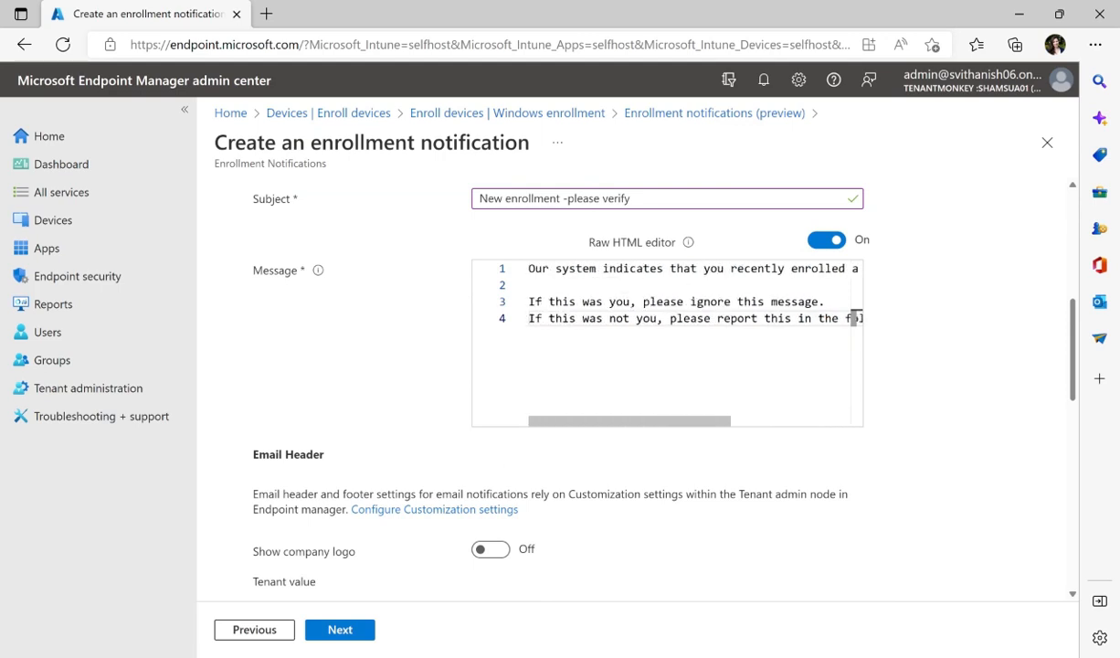
Turn on Show device details in the email footer.
{"action": "scroll", "scroll_direction": "down", "scroll_amount": 3}
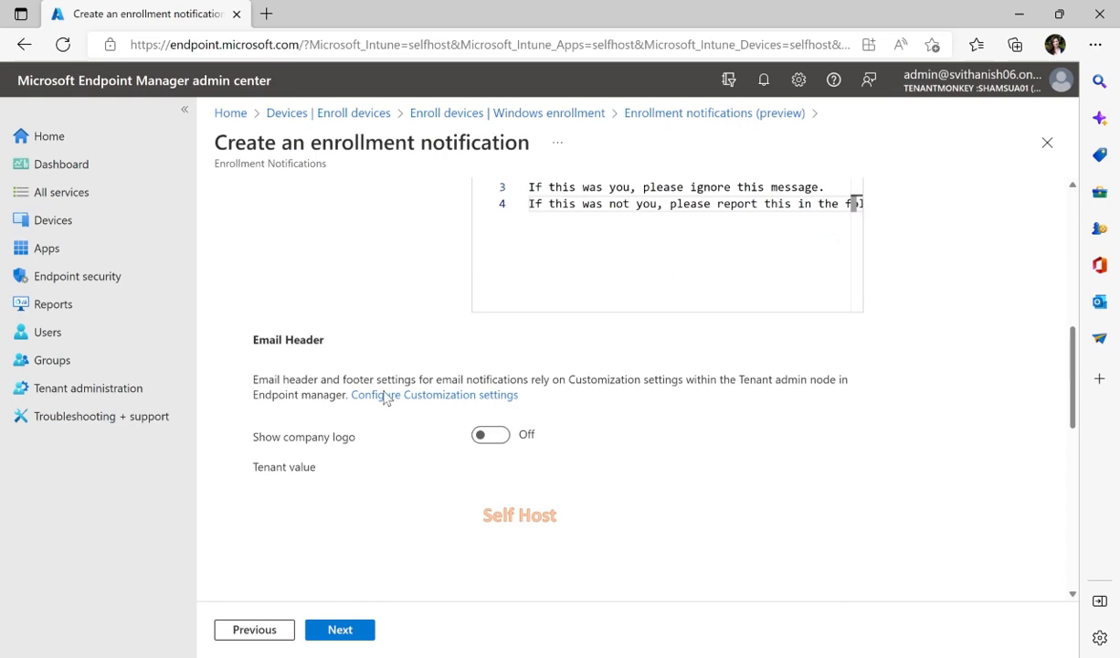
{"action": "mouse_move", "coordinate": [708, 426]}
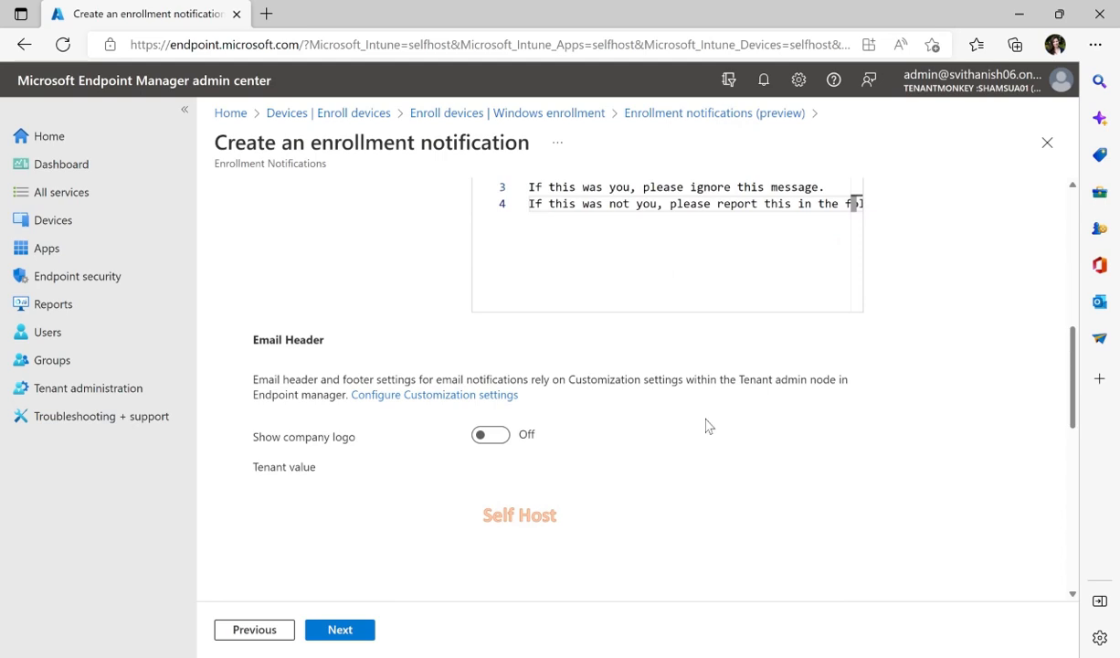
{"action": "scroll", "scroll_direction": "down", "scroll_amount": 3}
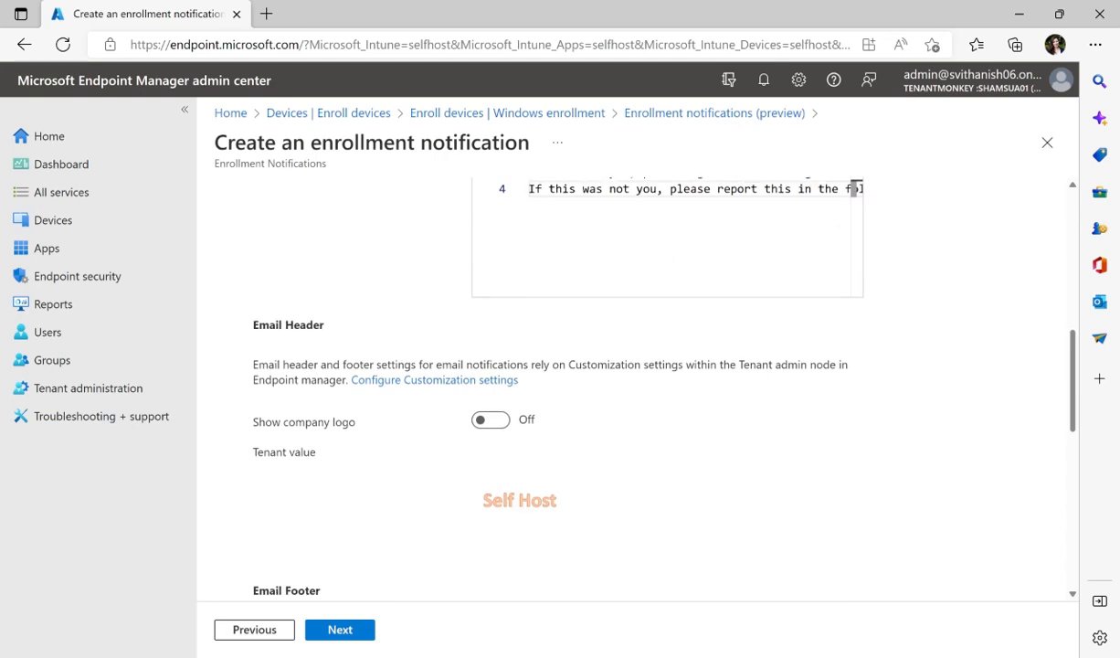
{"action": "scroll", "scroll_direction": "down", "scroll_amount": 3}
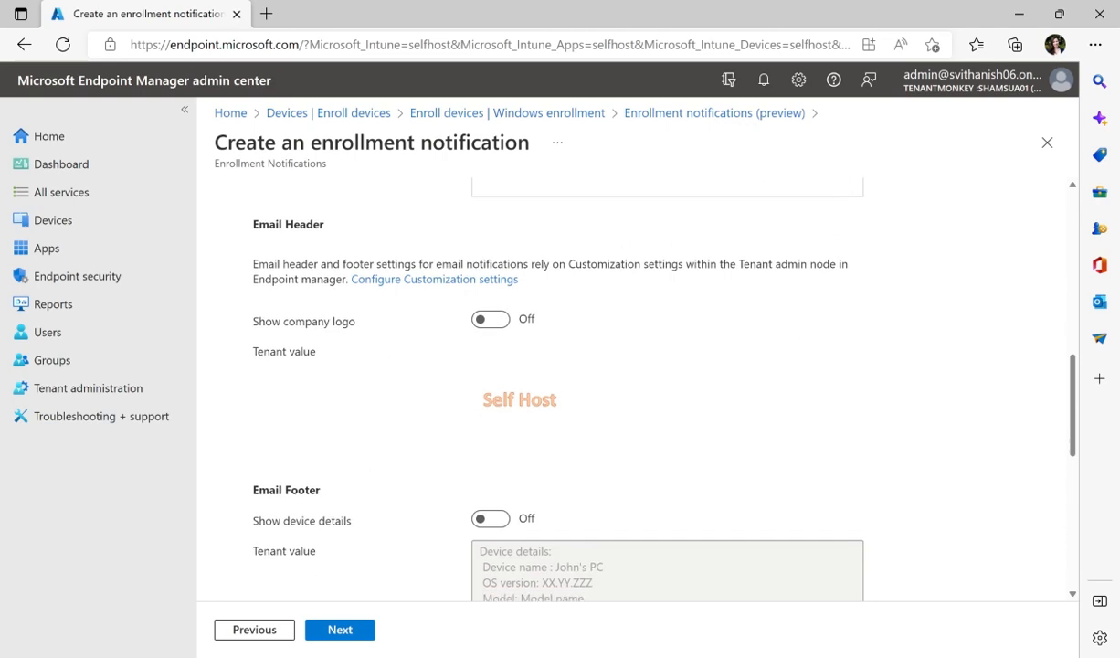
{"action": "scroll", "scroll_direction": "down", "scroll_amount": 3}
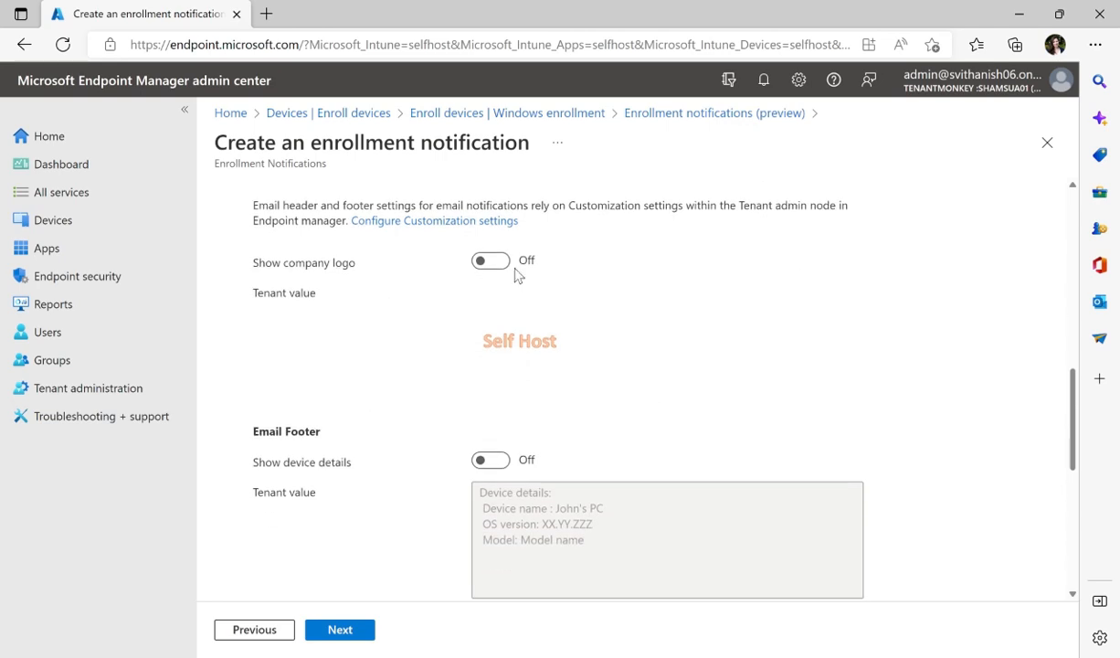
{"action": "scroll", "scroll_direction": "down", "scroll_amount": 3}
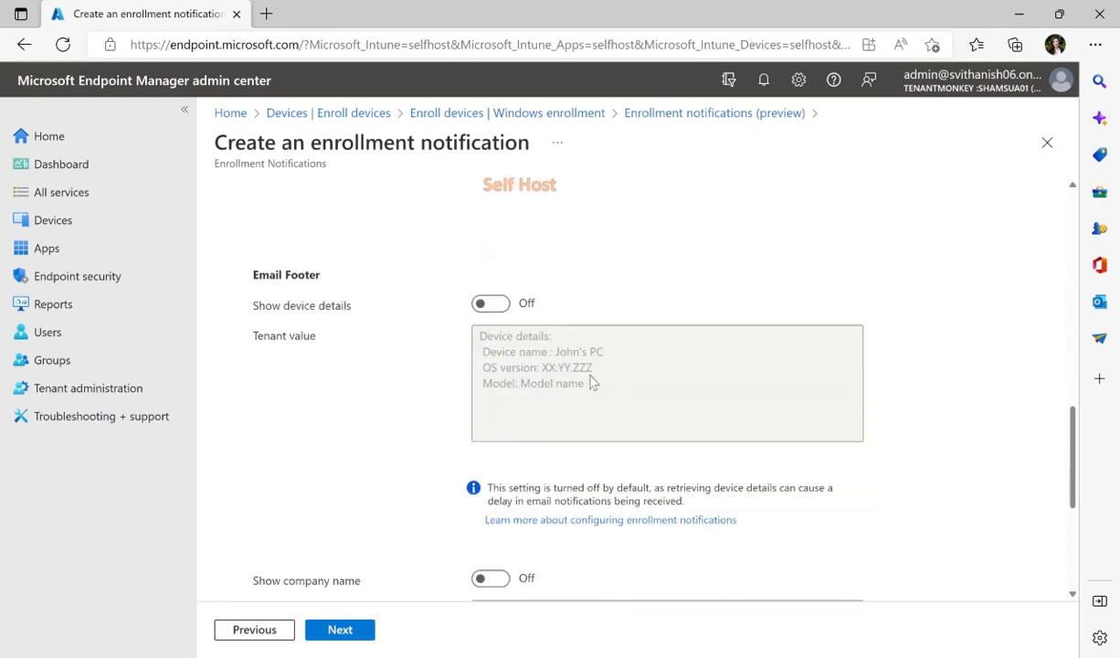
{"action": "left_click", "coordinate": [489, 303]}
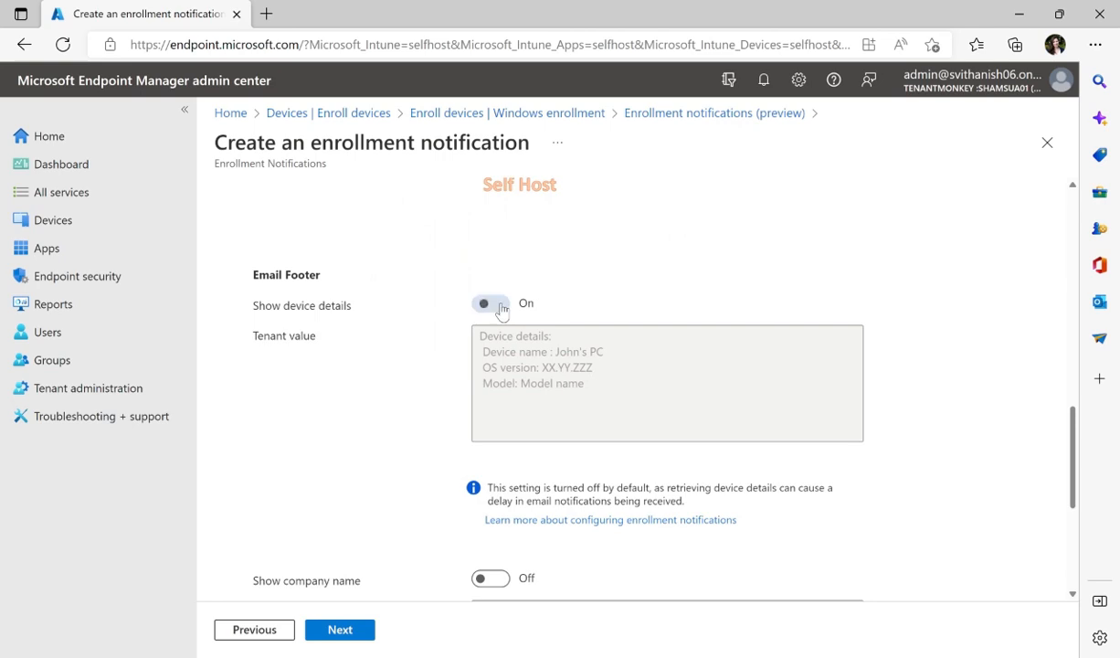
{"action": "left_click", "coordinate": [490, 303]}
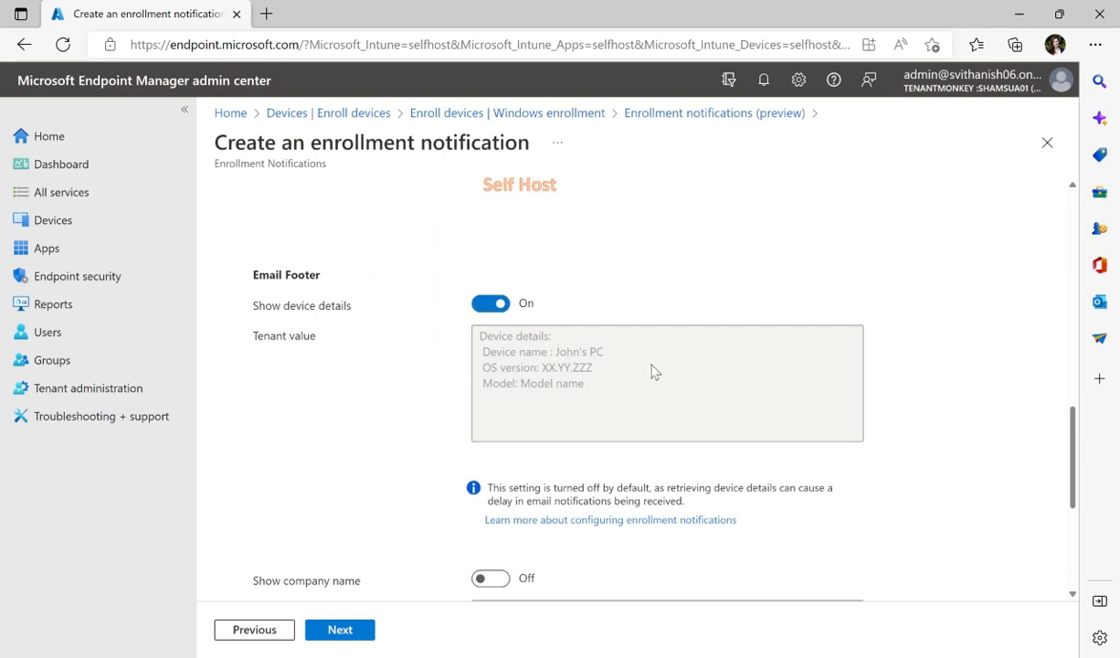
Turn on Show company portal website link in the email footer.
{"action": "scroll", "scroll_direction": "down", "scroll_amount": 3}
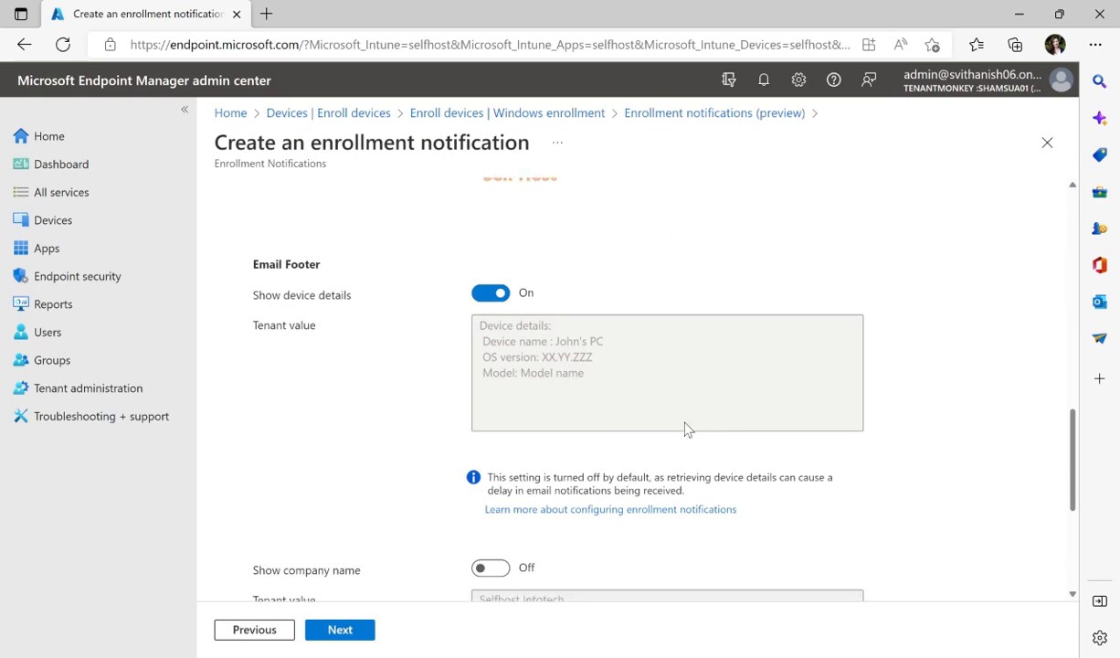
{"action": "scroll", "scroll_direction": "down", "scroll_amount": 3}
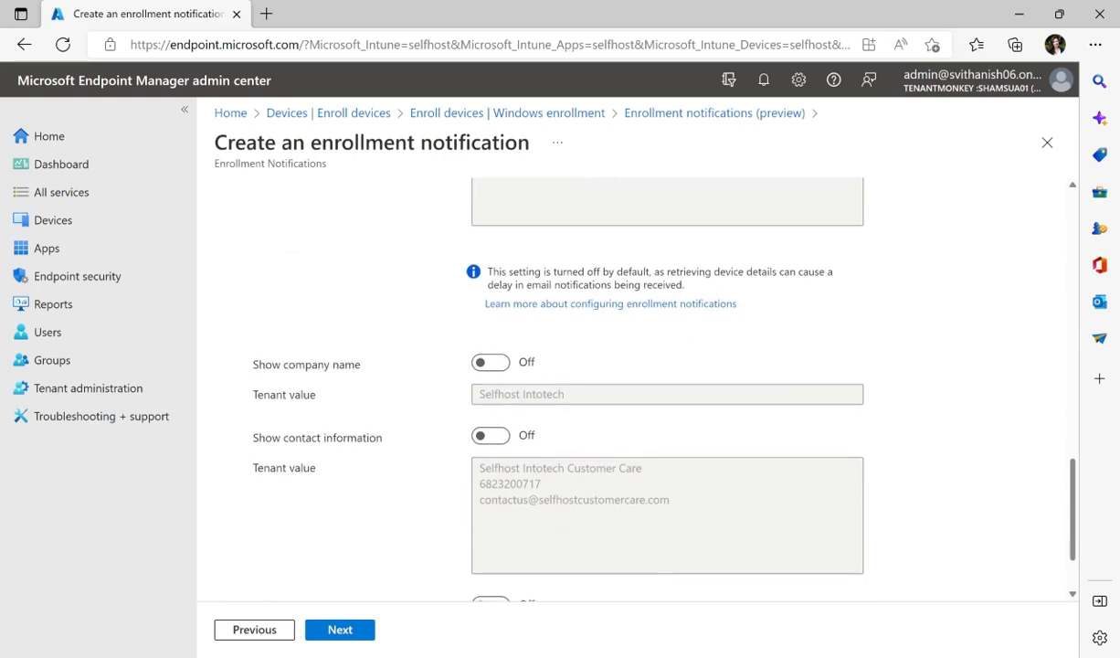
{"action": "scroll", "scroll_direction": "down", "scroll_amount": 3}
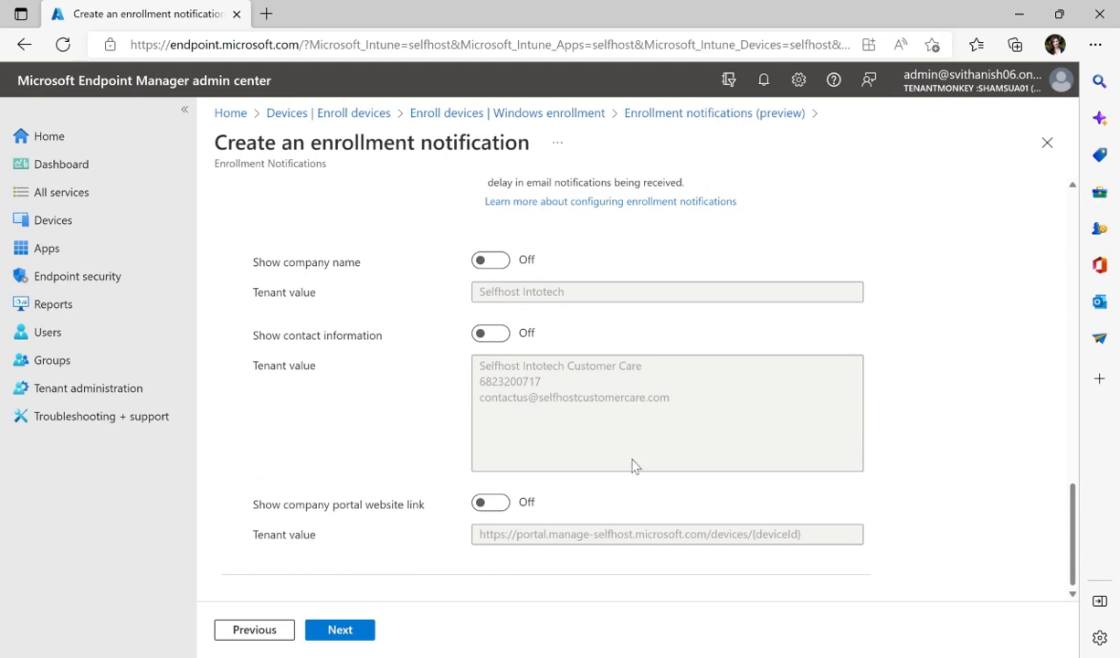
{"action": "left_click", "coordinate": [490, 502]}
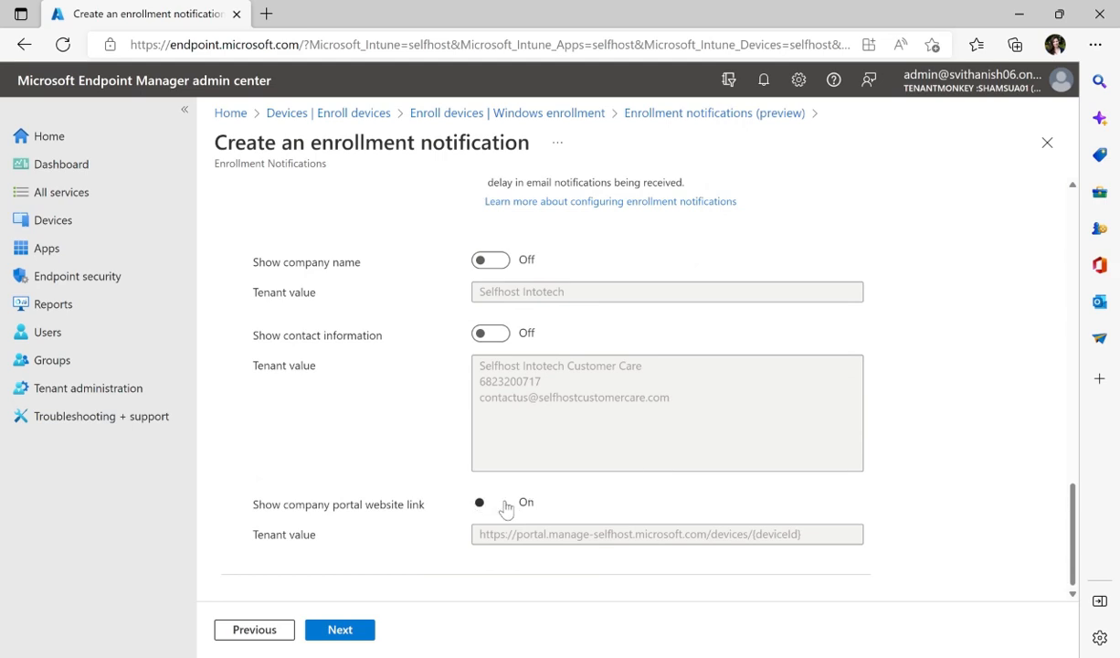
{"action": "left_click", "coordinate": [490, 503]}
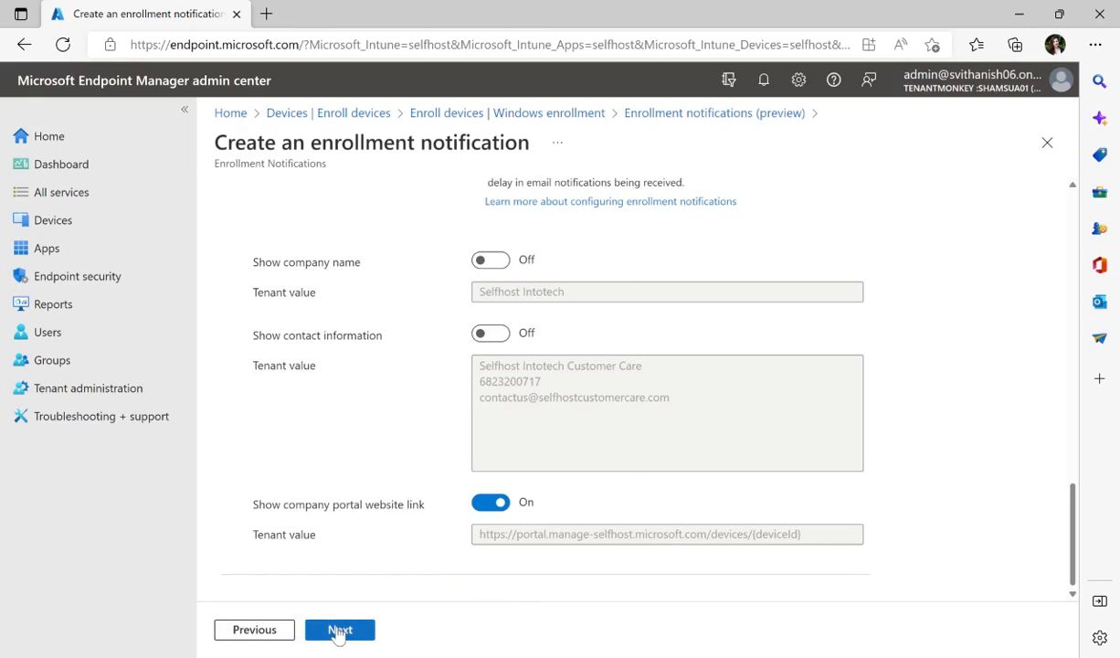
Include the NewEnrollments group in the notification's assignments.
{"action": "left_click", "coordinate": [341, 629]}
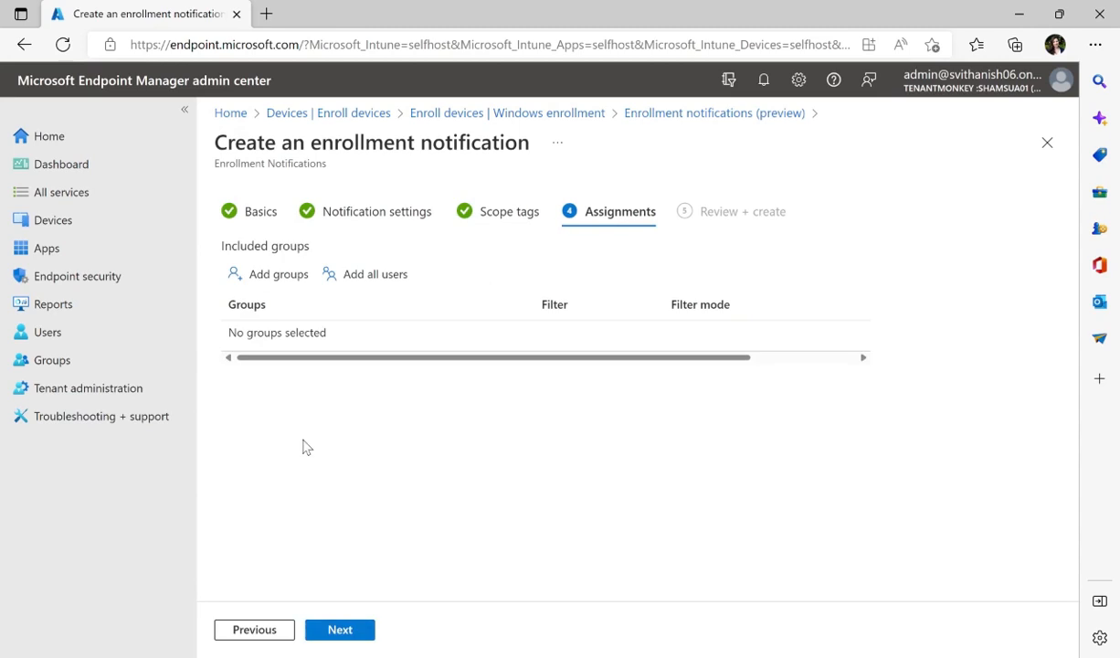
{"action": "left_click", "coordinate": [277, 273]}
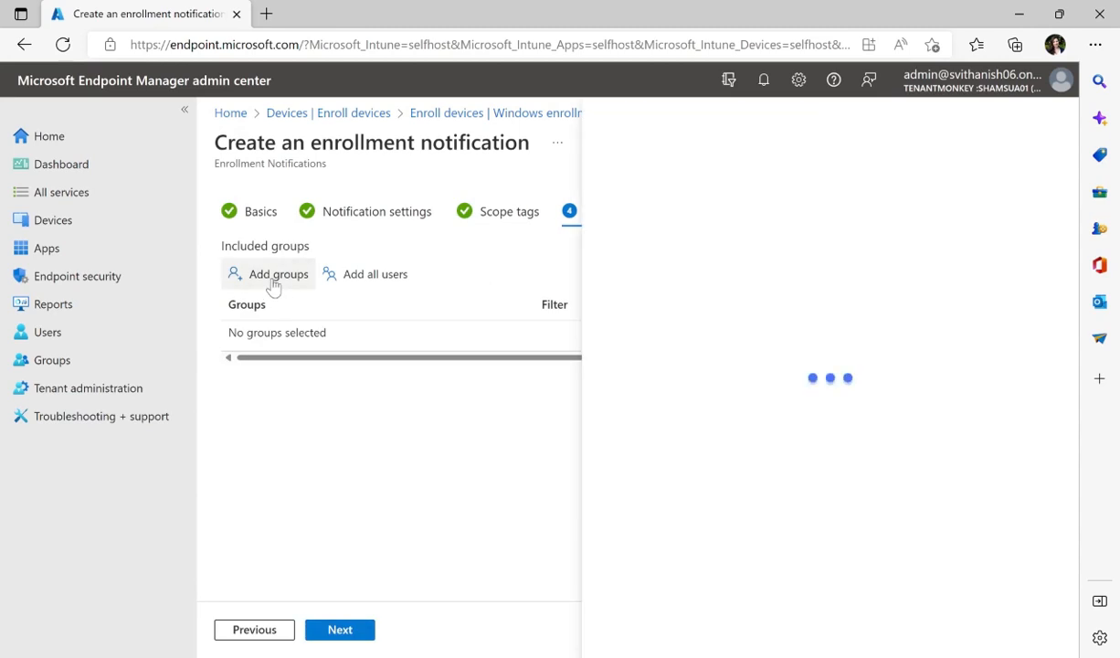
{"action": "left_click", "coordinate": [278, 274]}
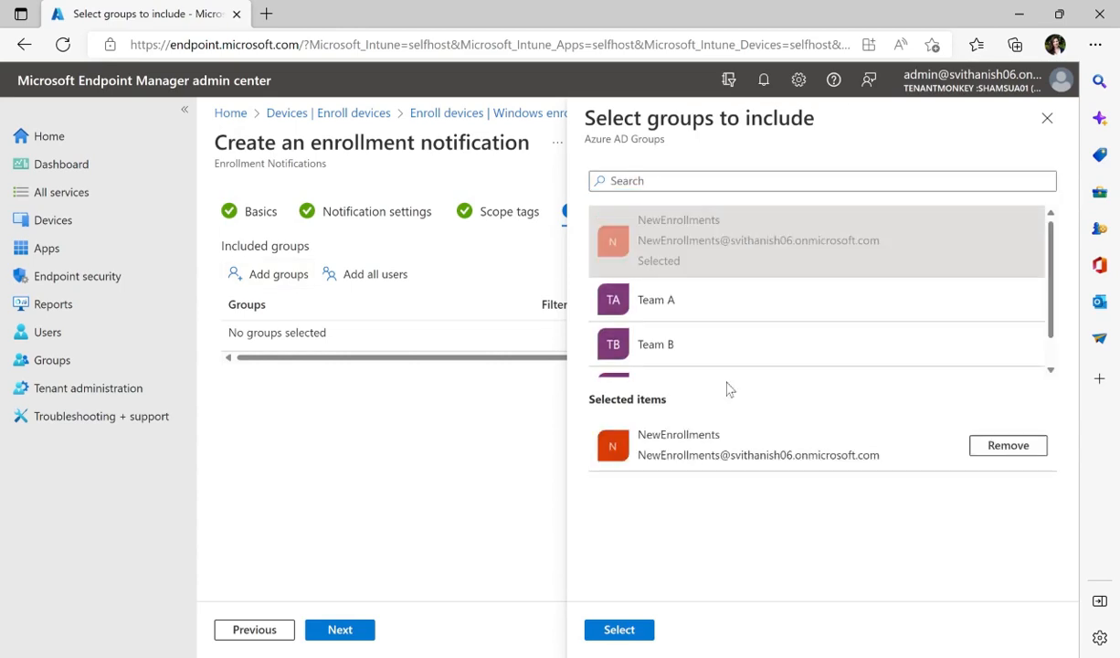
{"action": "mouse_move", "coordinate": [797, 635]}
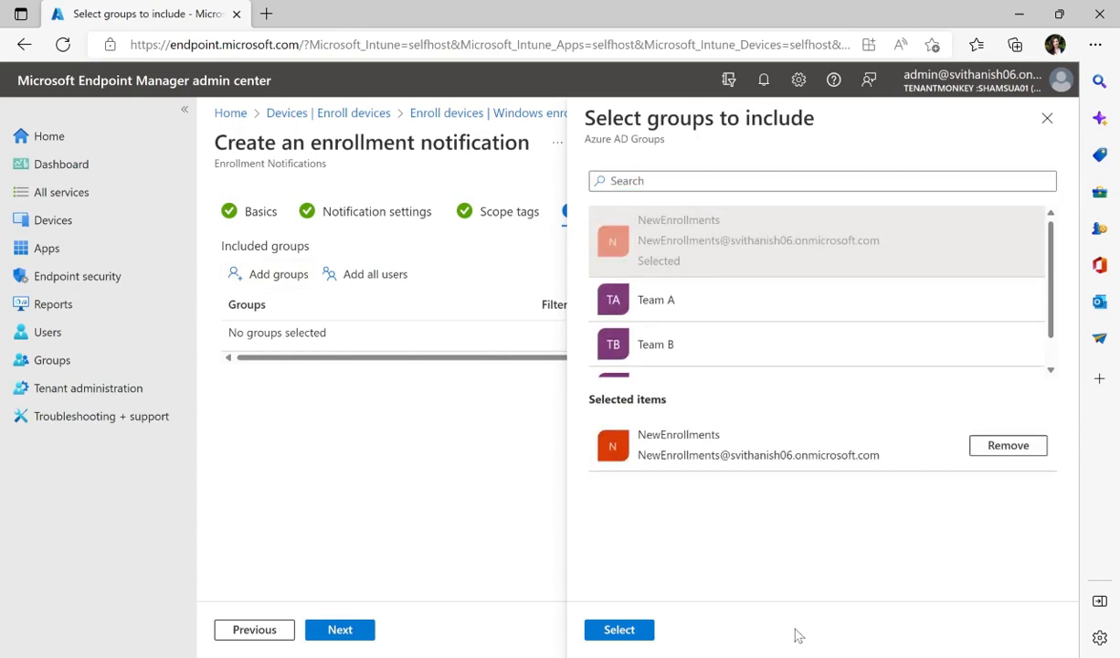
{"action": "left_click", "coordinate": [619, 628]}
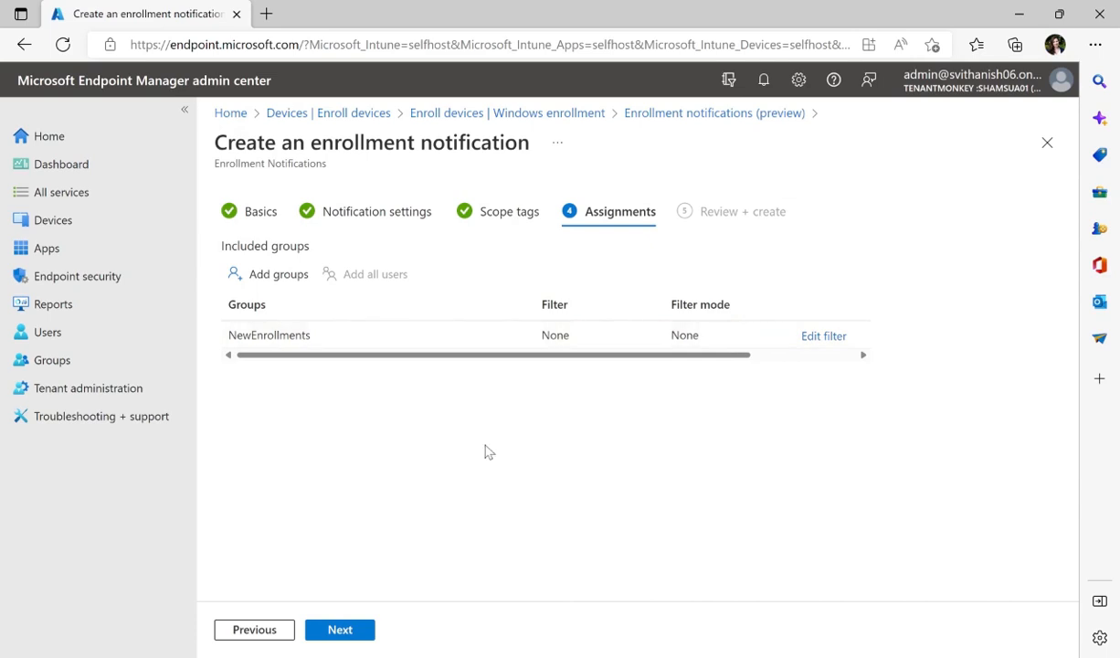
{"action": "mouse_move", "coordinate": [358, 568]}
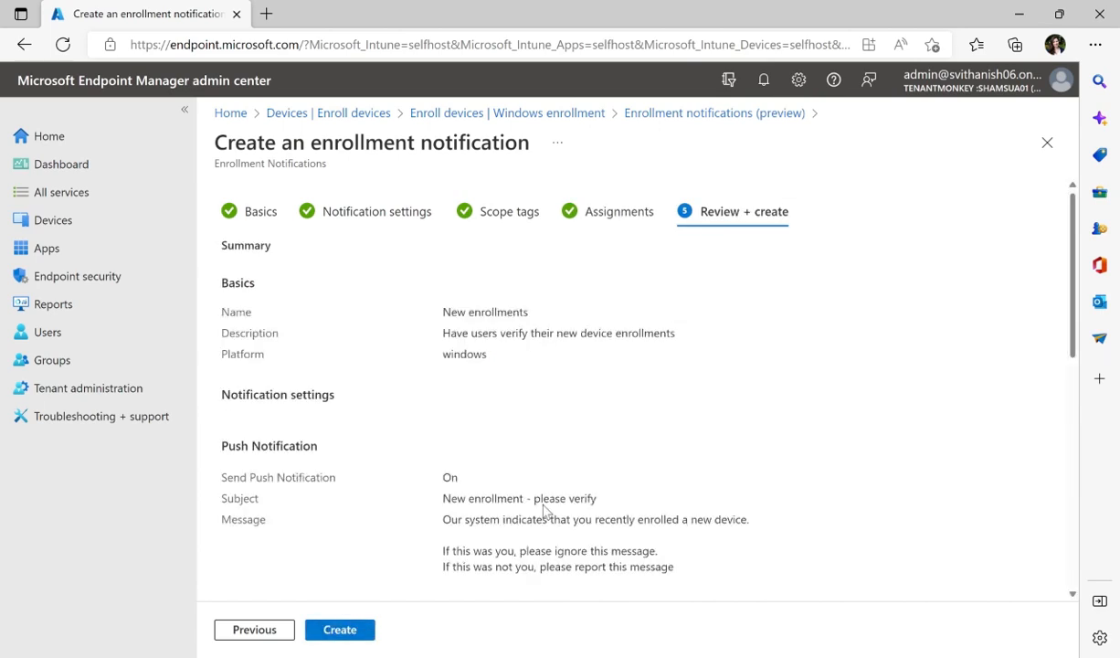
Review the summary of notification settings, scope tags and NewEnrollments assignment.
{"action": "scroll", "scroll_direction": "down", "scroll_amount": 3}
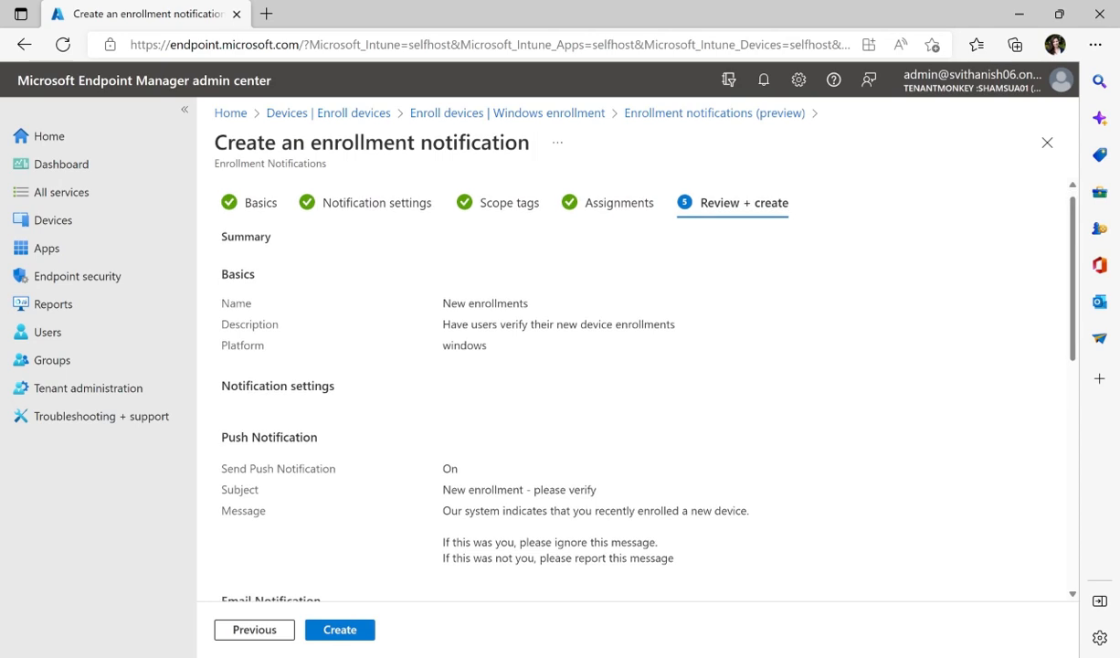
{"action": "scroll", "scroll_direction": "down", "scroll_amount": 3}
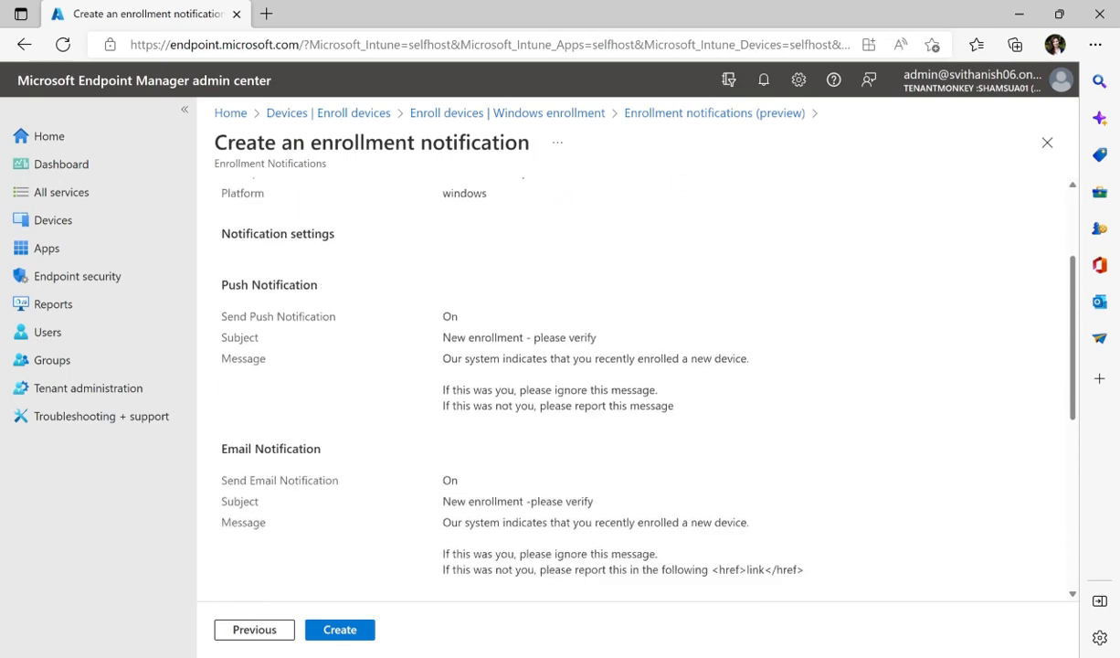
{"action": "scroll", "scroll_direction": "down", "scroll_amount": 3}
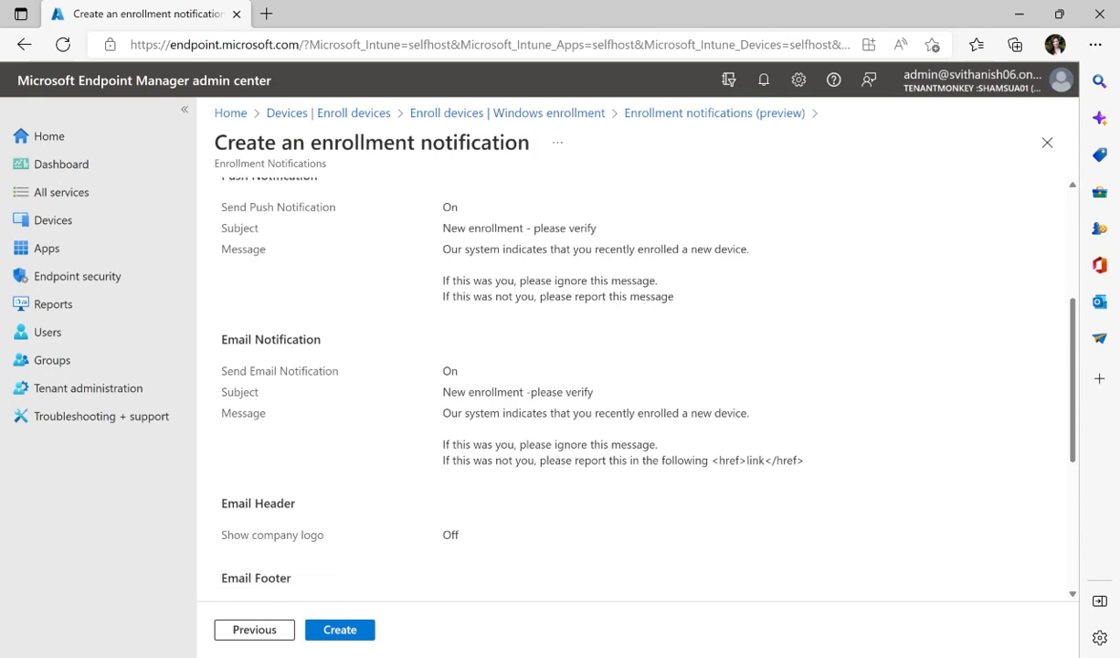
{"action": "scroll", "scroll_direction": "down", "scroll_amount": 3}
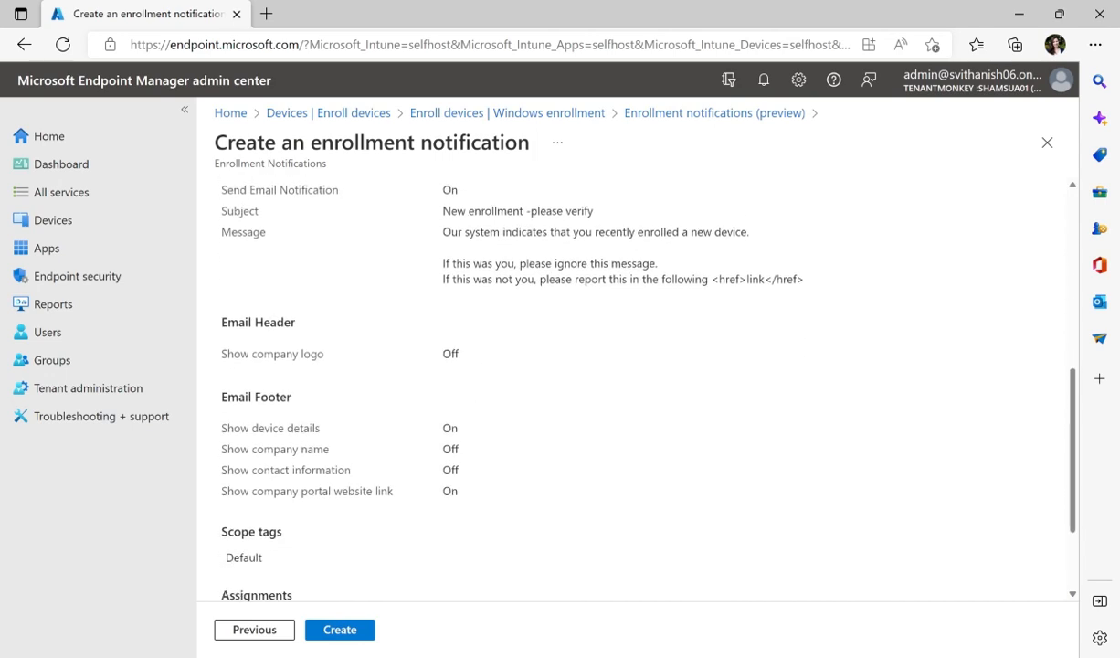
{"action": "scroll", "scroll_direction": "down", "scroll_amount": 3}
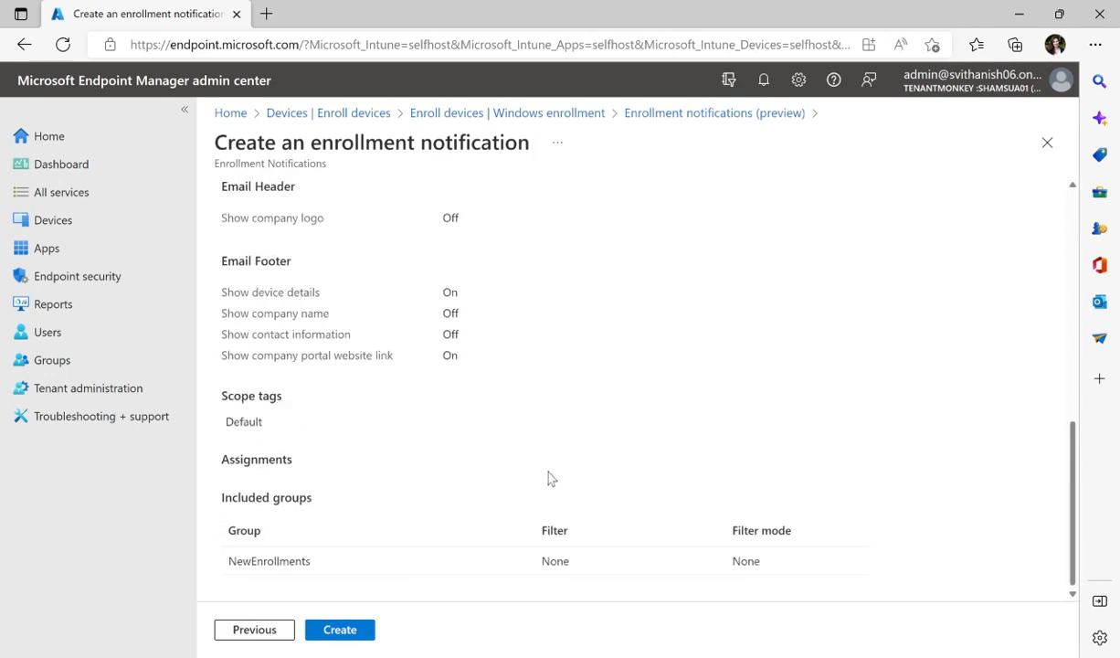
{"action": "mouse_move", "coordinate": [381, 525]}
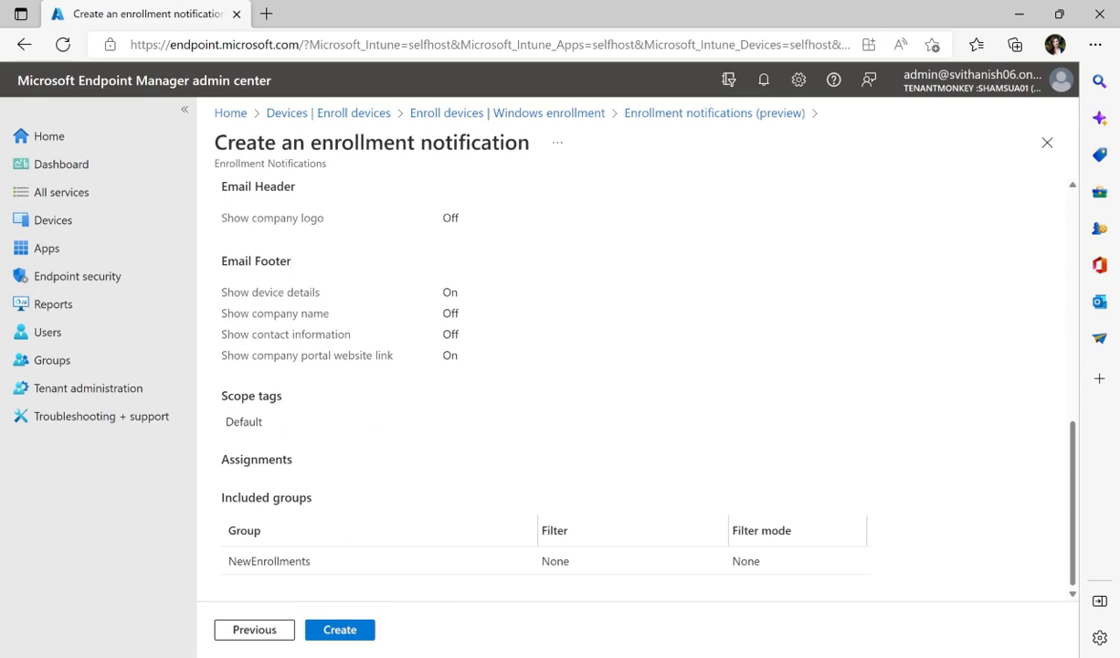
{"action": "mouse_move", "coordinate": [360, 526]}
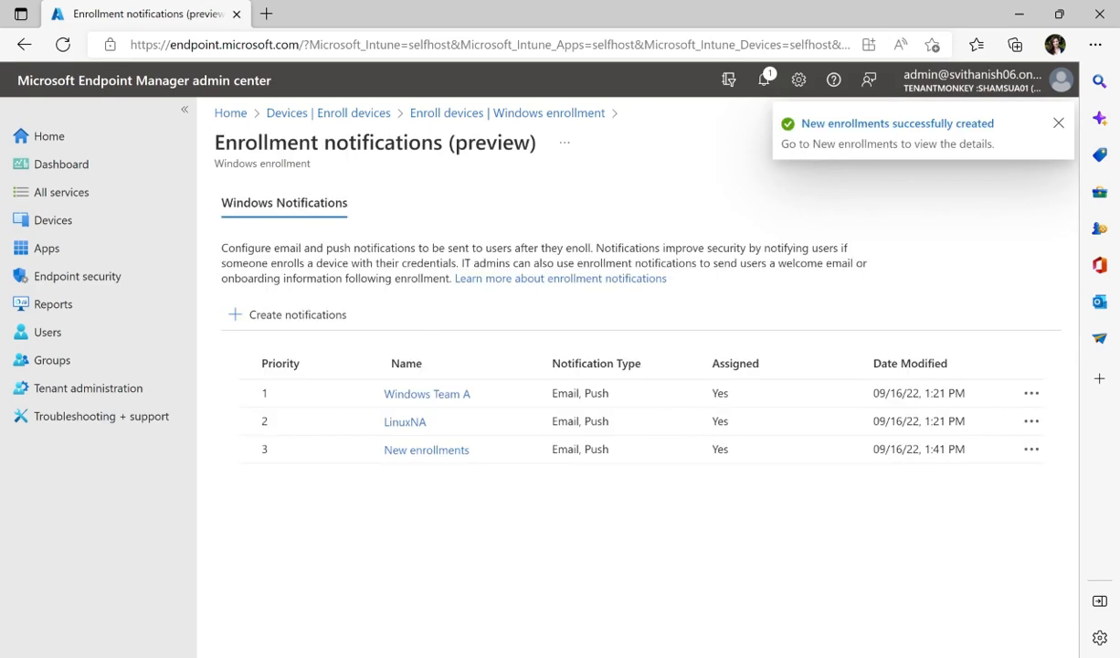
Dismiss the creation and priorities-saved messages around the reordering.
{"action": "left_click", "coordinate": [1056, 123]}
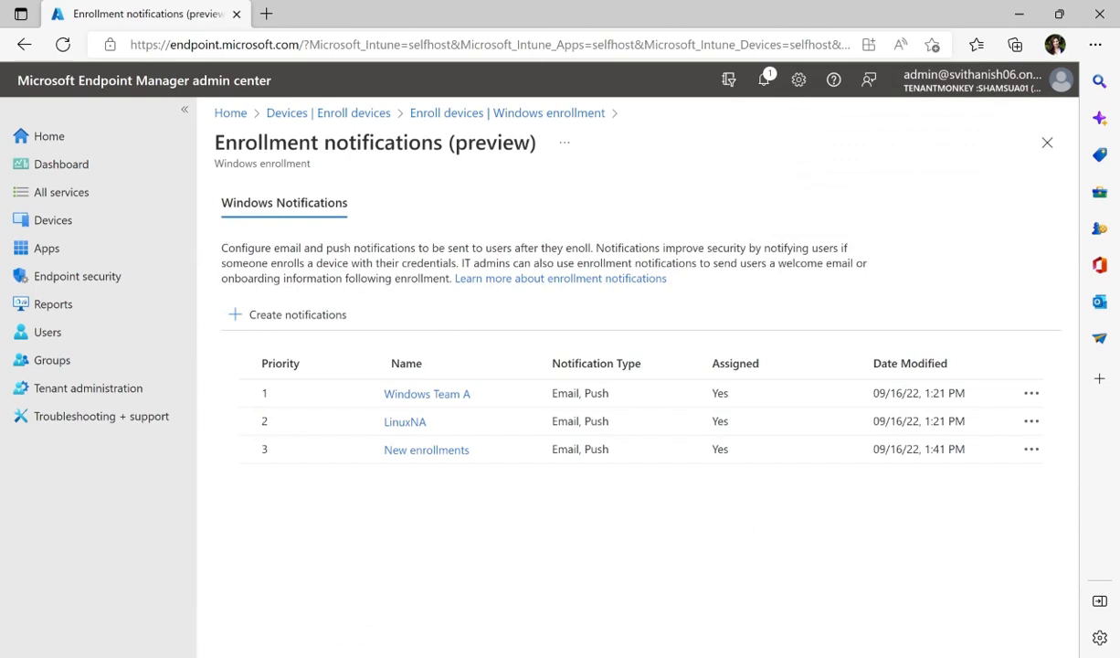
{"action": "mouse_move", "coordinate": [354, 559]}
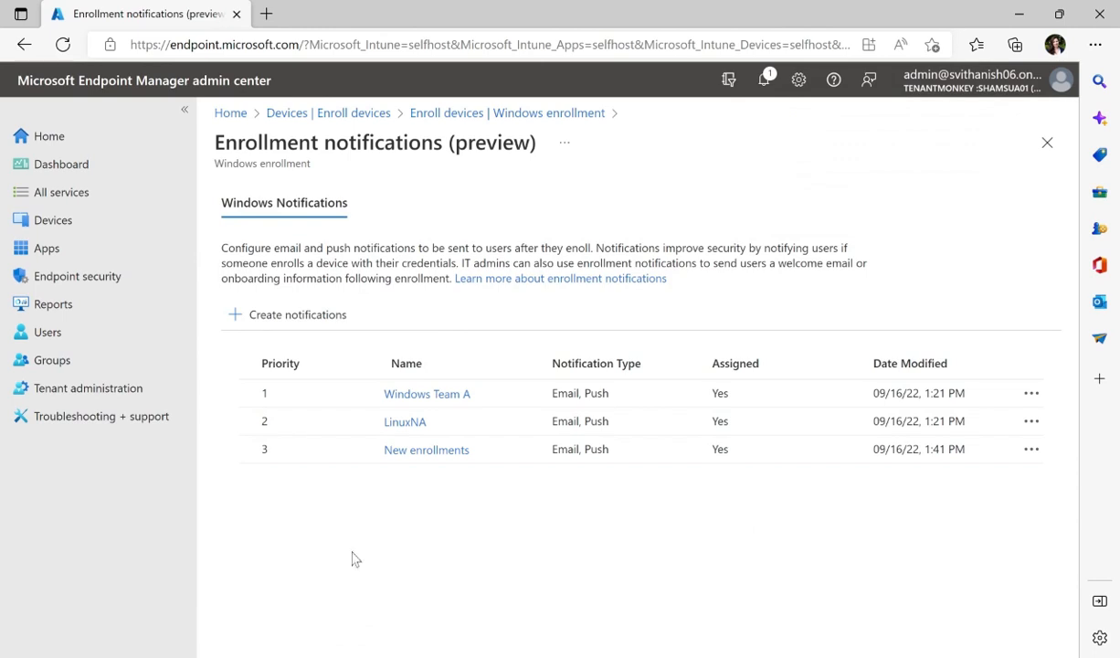
{"action": "mouse_move", "coordinate": [392, 497]}
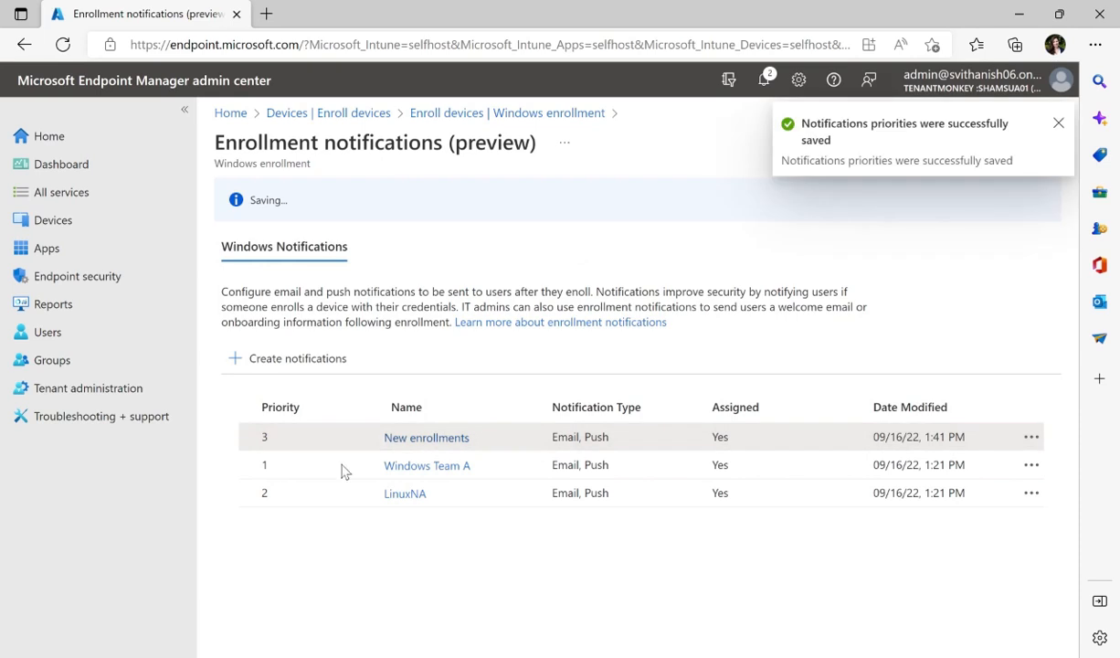
{"action": "mouse_move", "coordinate": [866, 214]}
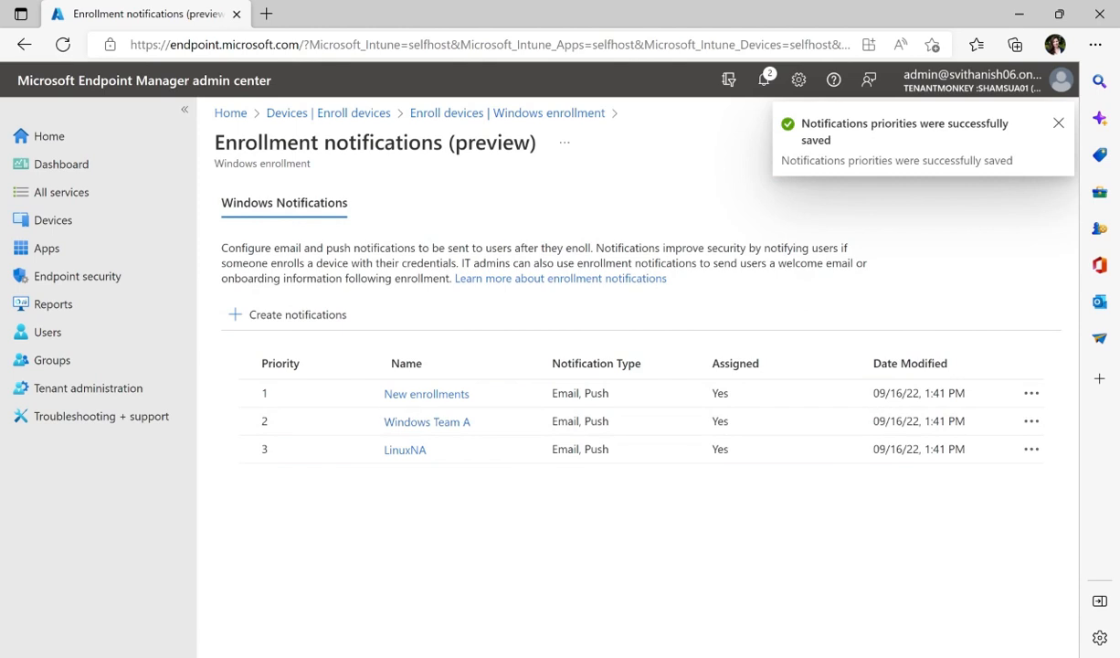
{"action": "left_click", "coordinate": [1057, 122]}
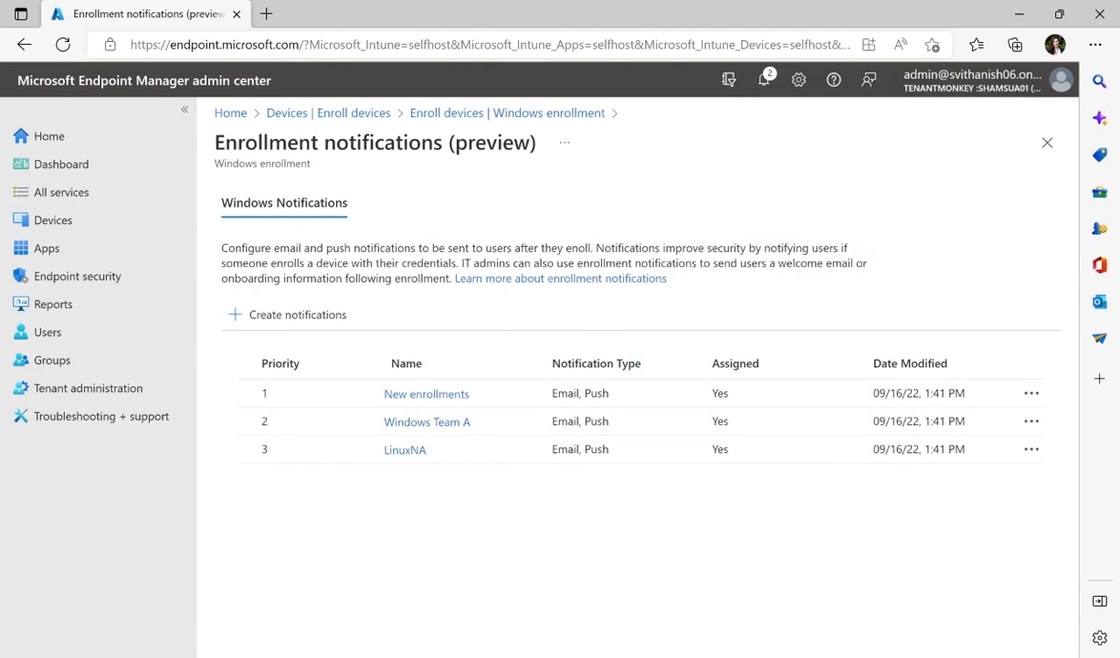